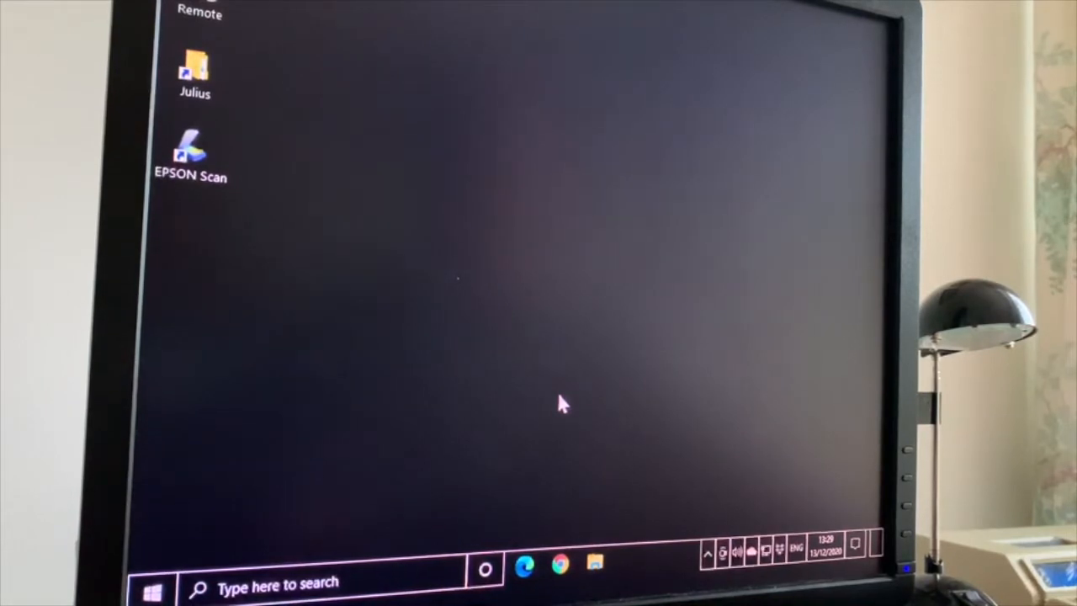
{"action": "mouse_move", "coordinate": [564, 387]}
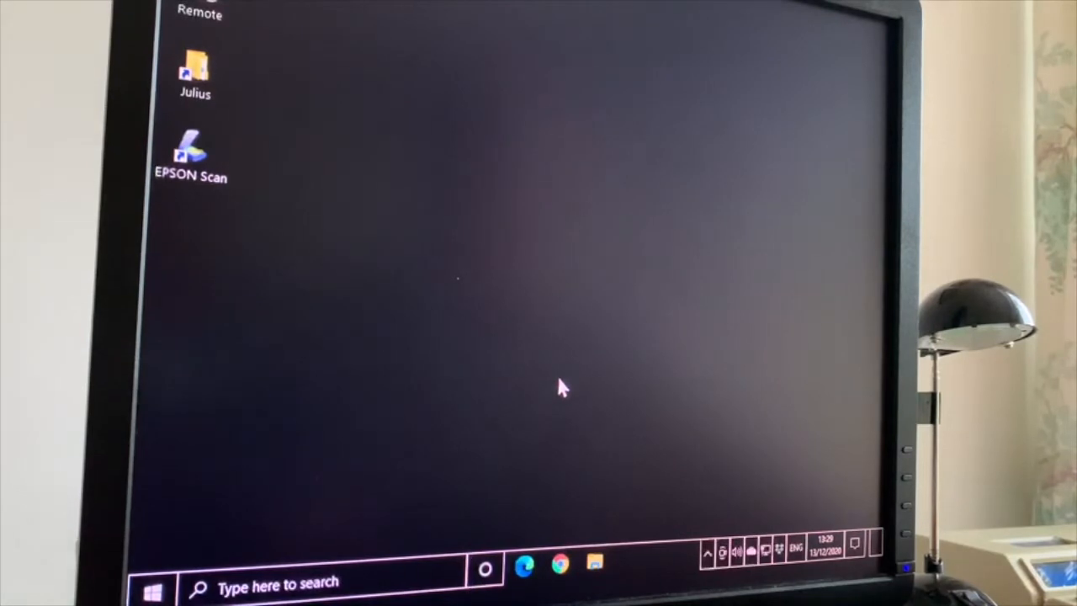
{"action": "mouse_move", "coordinate": [521, 379]}
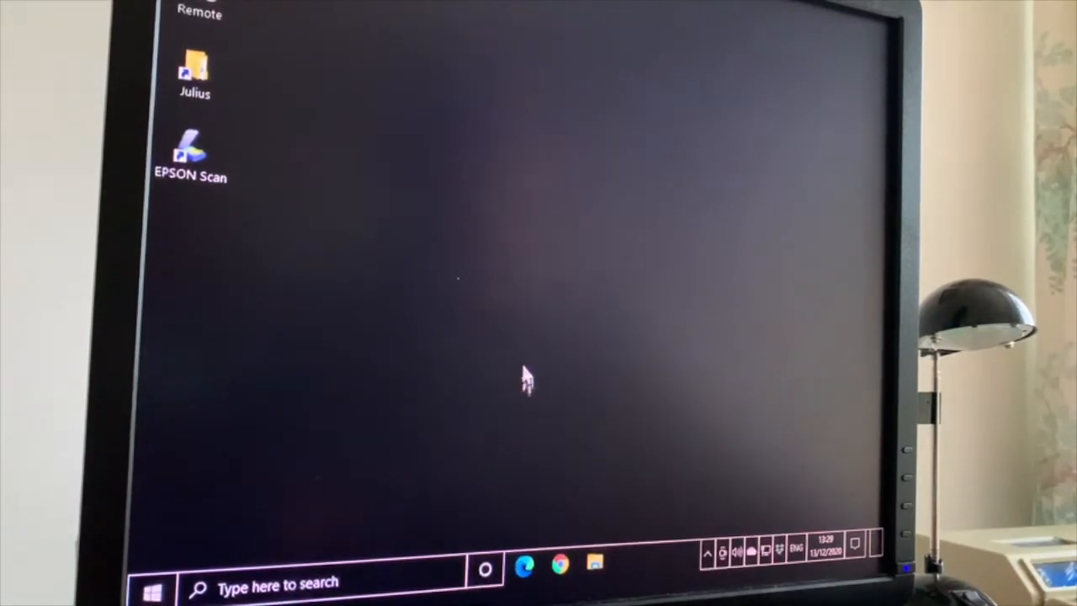
{"action": "mouse_move", "coordinate": [539, 353]}
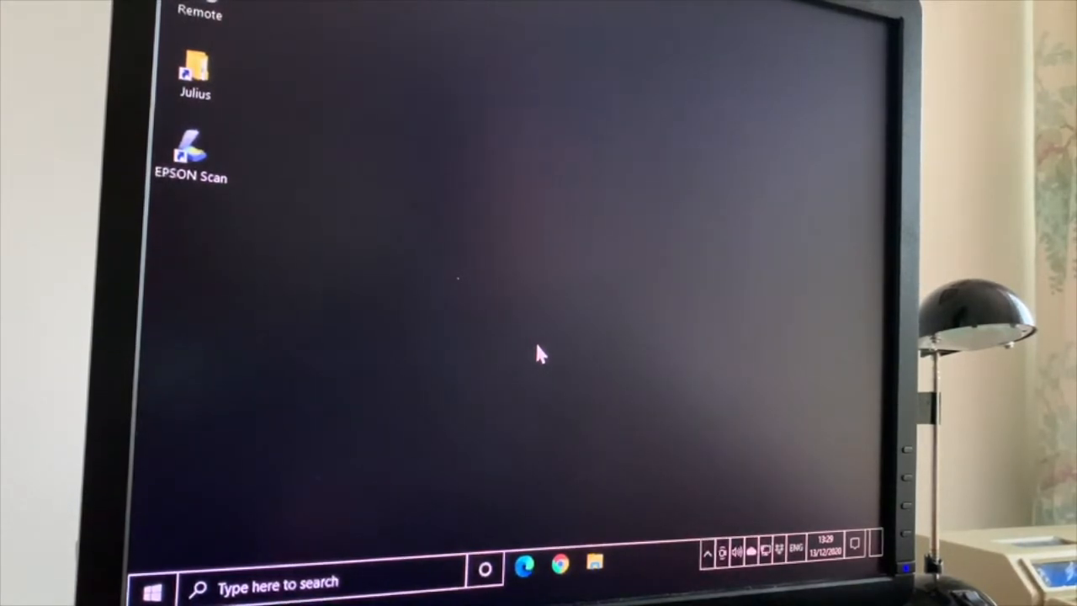
{"action": "mouse_move", "coordinate": [514, 404]}
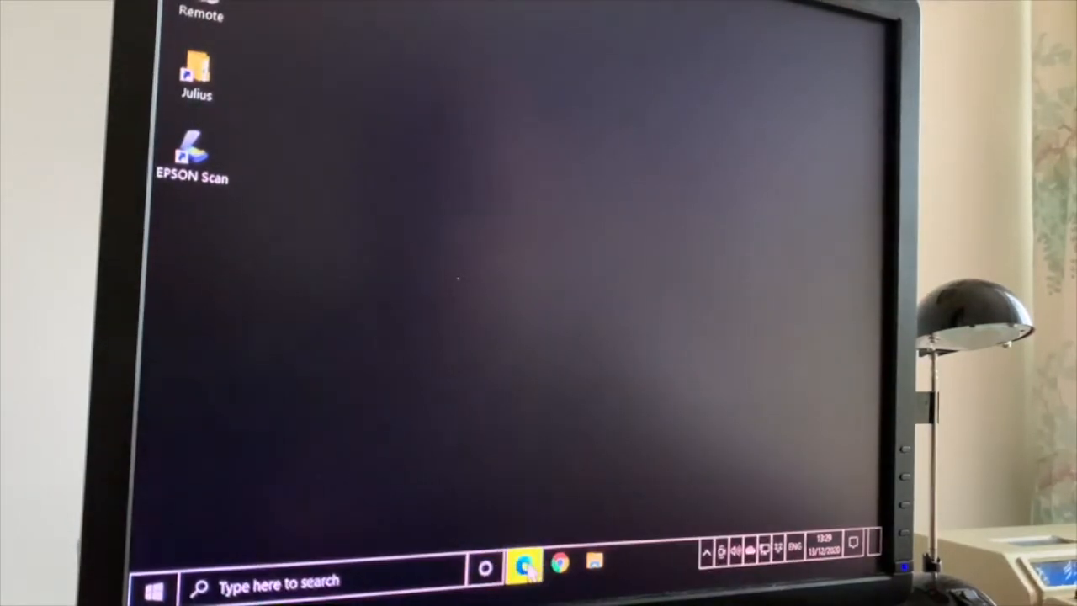
Launch Edge, accept the privacy notice, and search Bing for 'tax my car online'.
{"action": "left_click", "coordinate": [526, 564]}
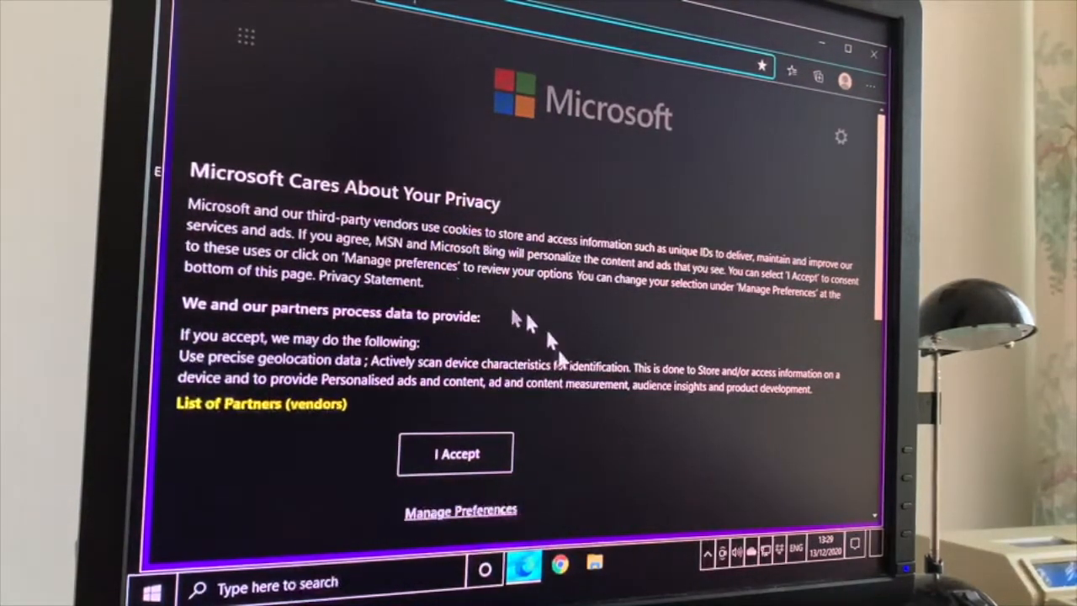
{"action": "mouse_move", "coordinate": [455, 454]}
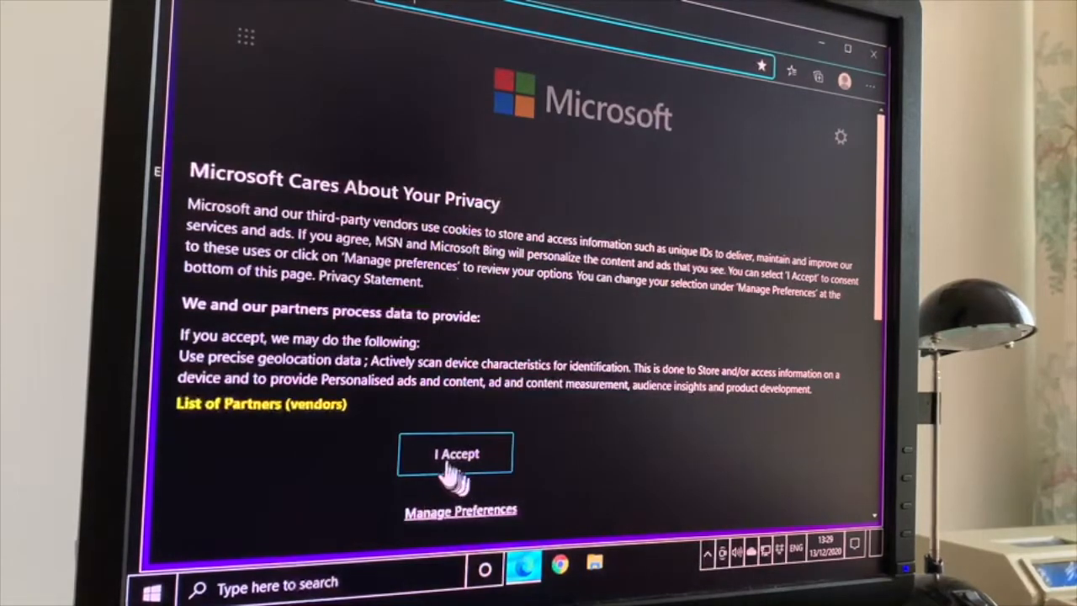
{"action": "left_click", "coordinate": [455, 453]}
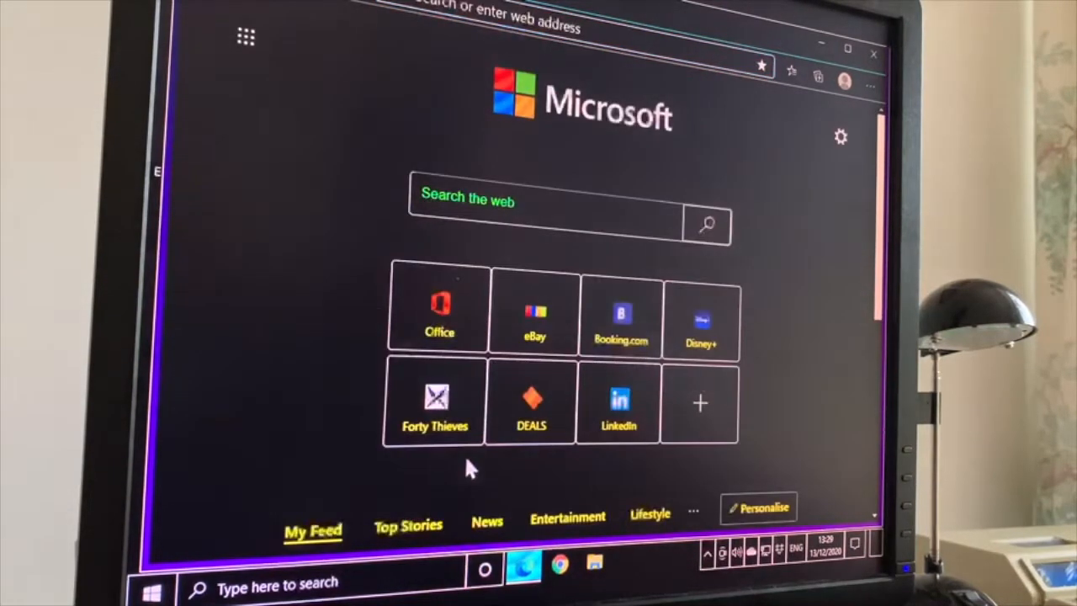
{"action": "mouse_move", "coordinate": [534, 328]}
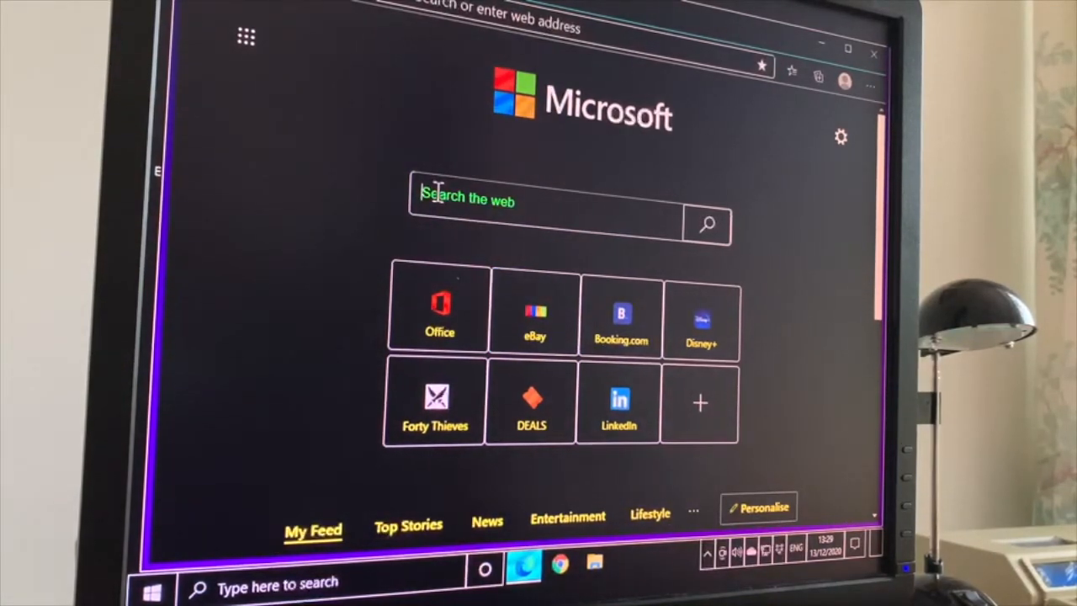
{"action": "type", "text": "tax my car"}
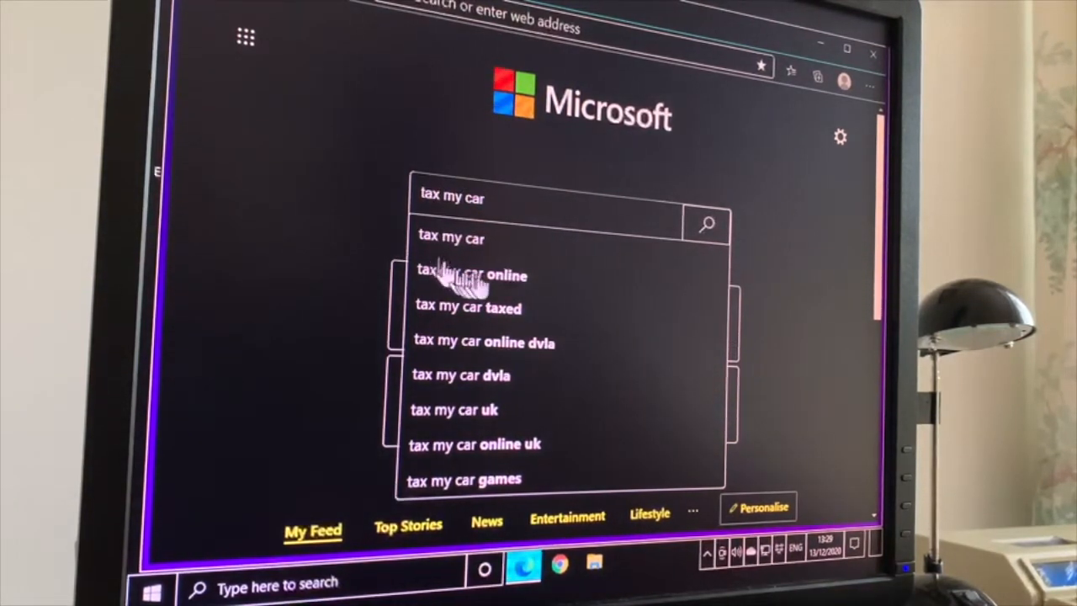
{"action": "left_click", "coordinate": [472, 276]}
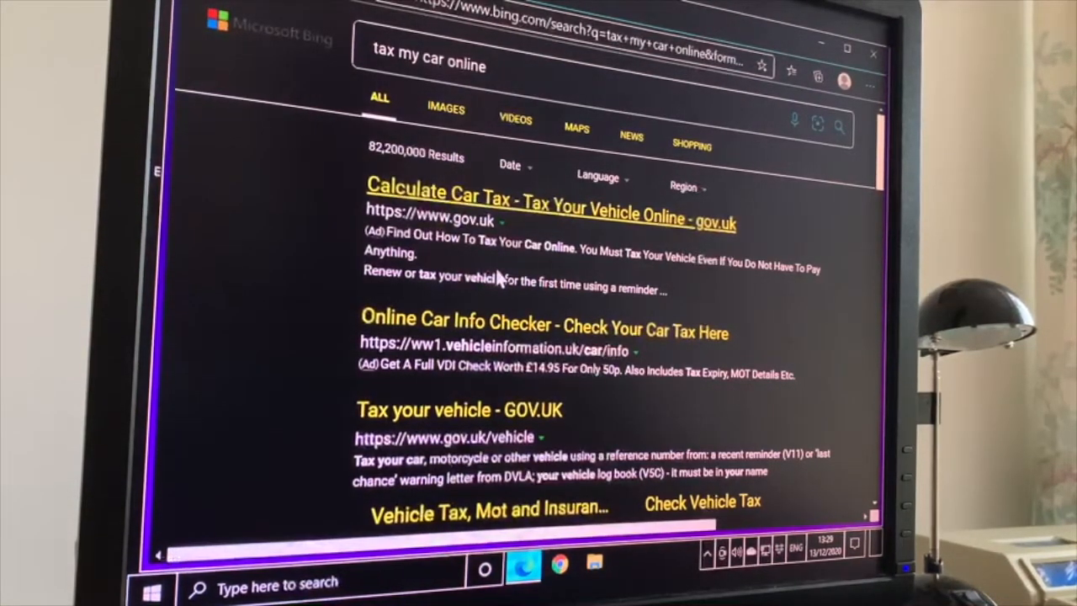
{"action": "left_click", "coordinate": [429, 66]}
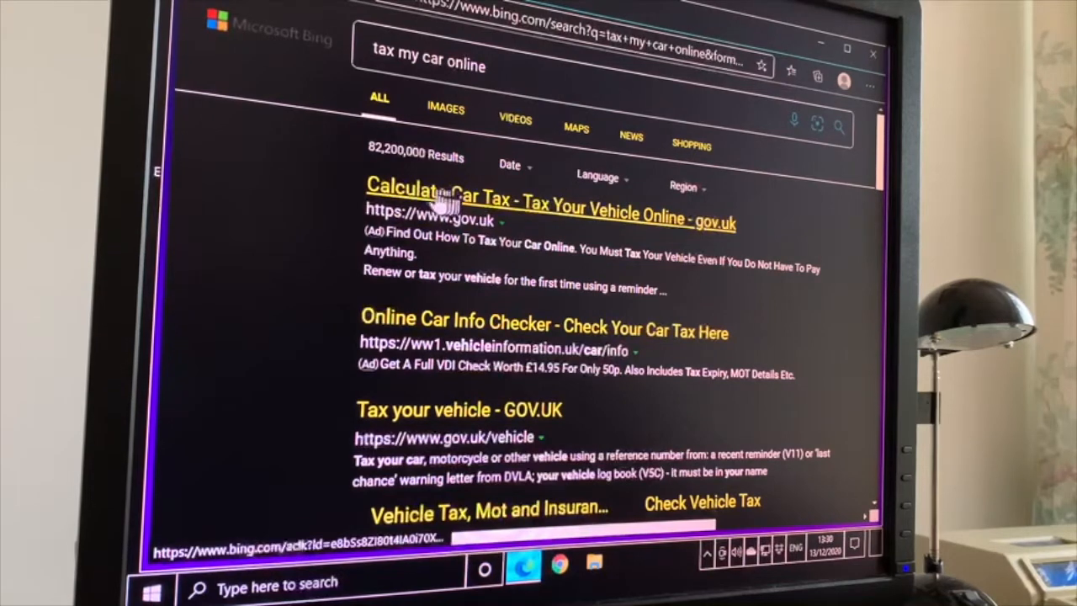
{"action": "mouse_move", "coordinate": [479, 303]}
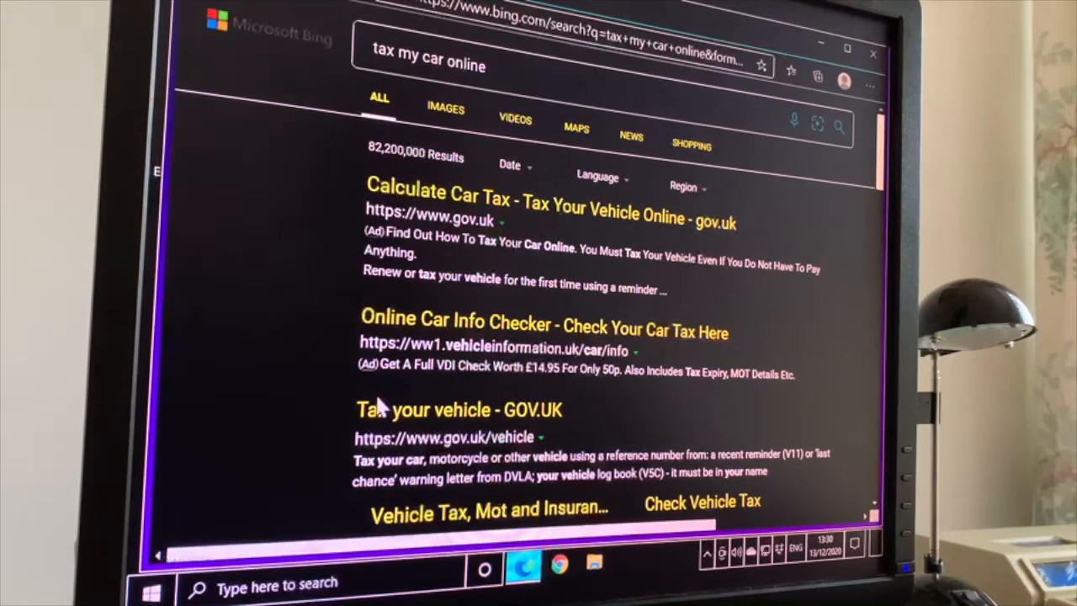
{"action": "scroll", "scroll_direction": "down", "scroll_amount": 3}
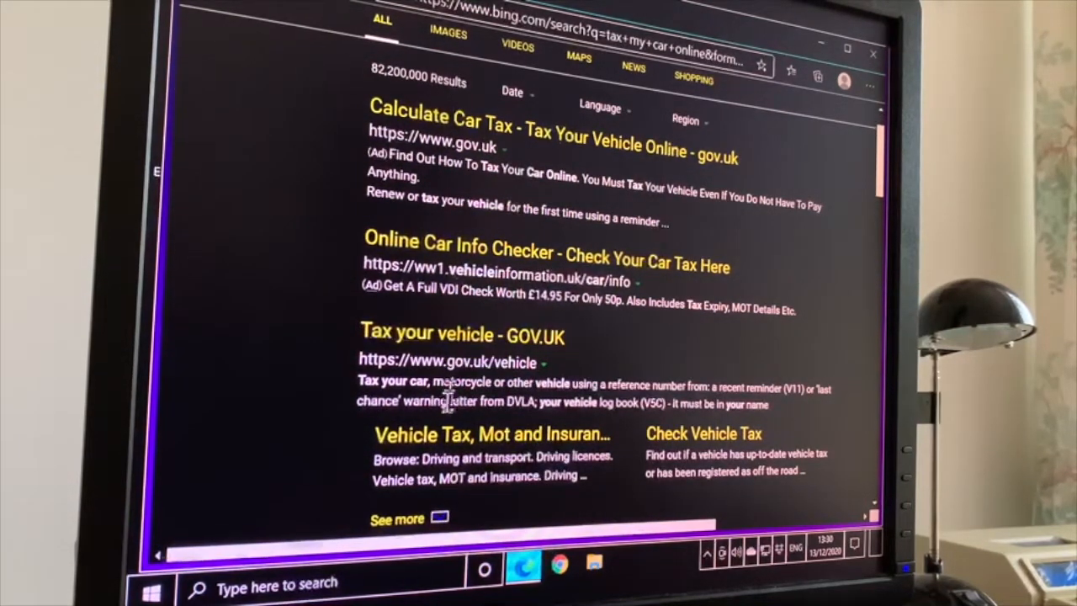
{"action": "mouse_move", "coordinate": [463, 335]}
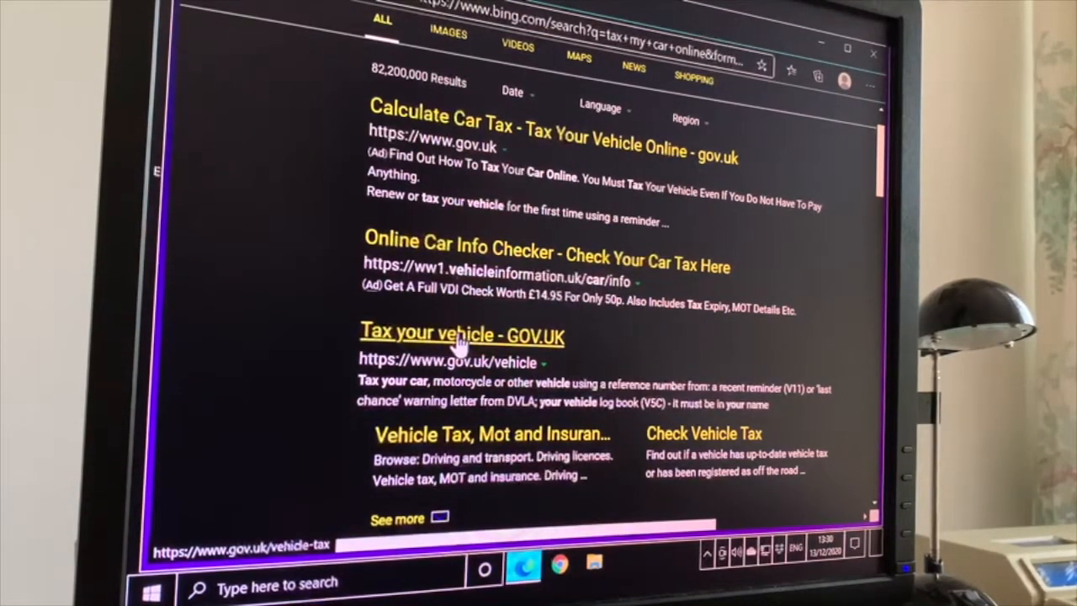
Open the 'Tax your vehicle - GOV.UK' result, accept all cookies, and scroll to Start now.
{"action": "left_click", "coordinate": [462, 334]}
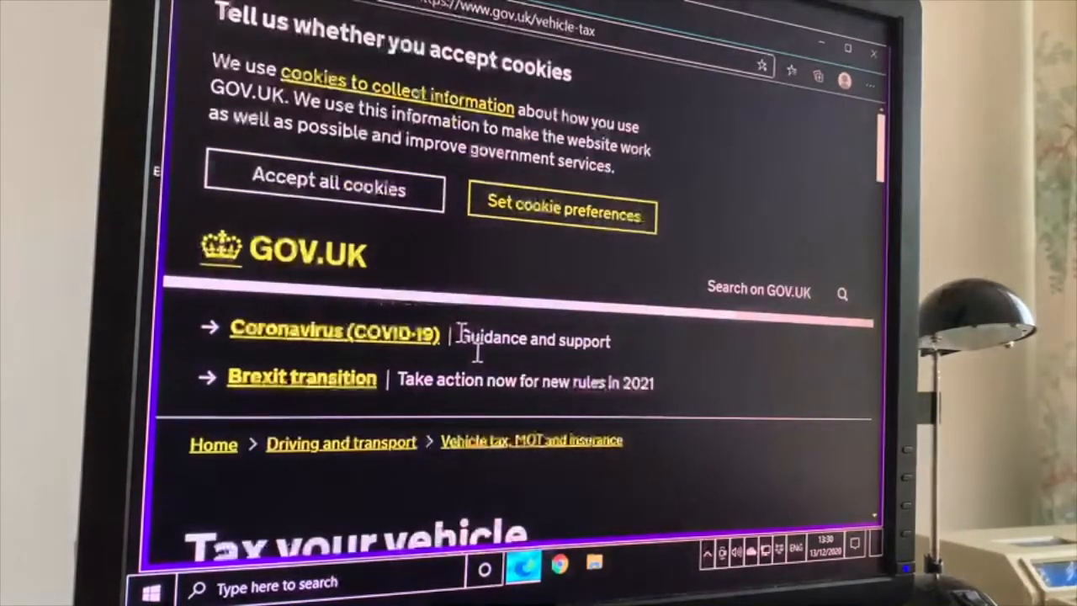
{"action": "mouse_move", "coordinate": [322, 185]}
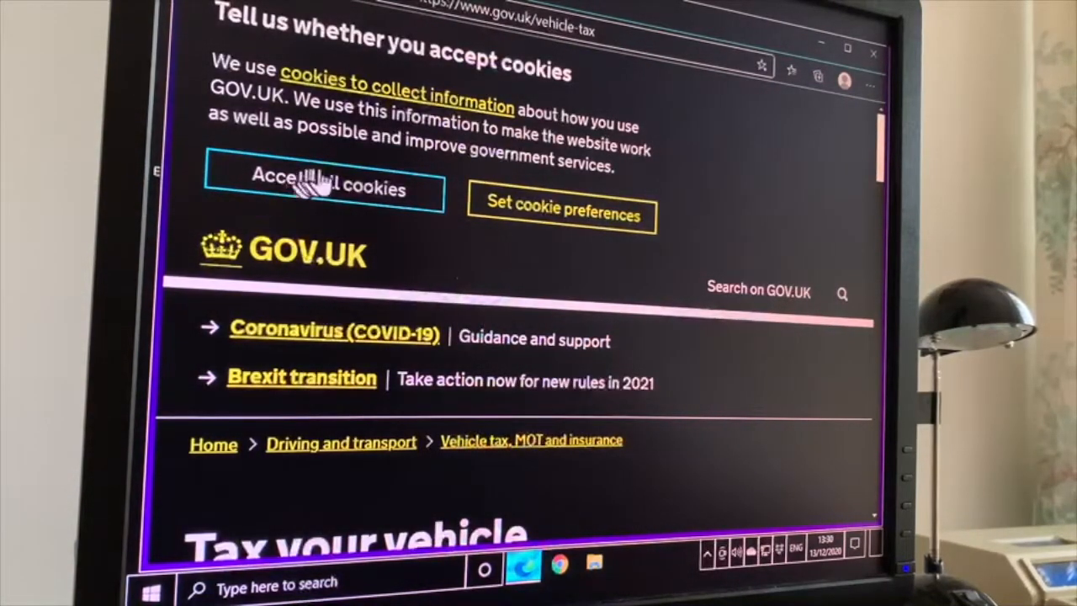
{"action": "left_click", "coordinate": [323, 187]}
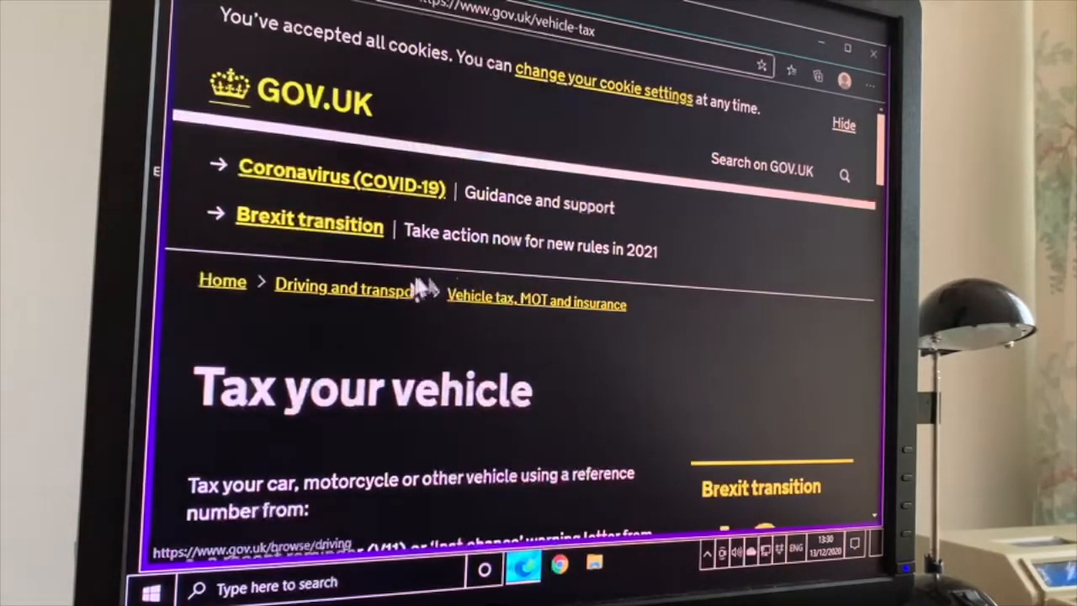
{"action": "scroll", "scroll_direction": "down", "scroll_amount": 3}
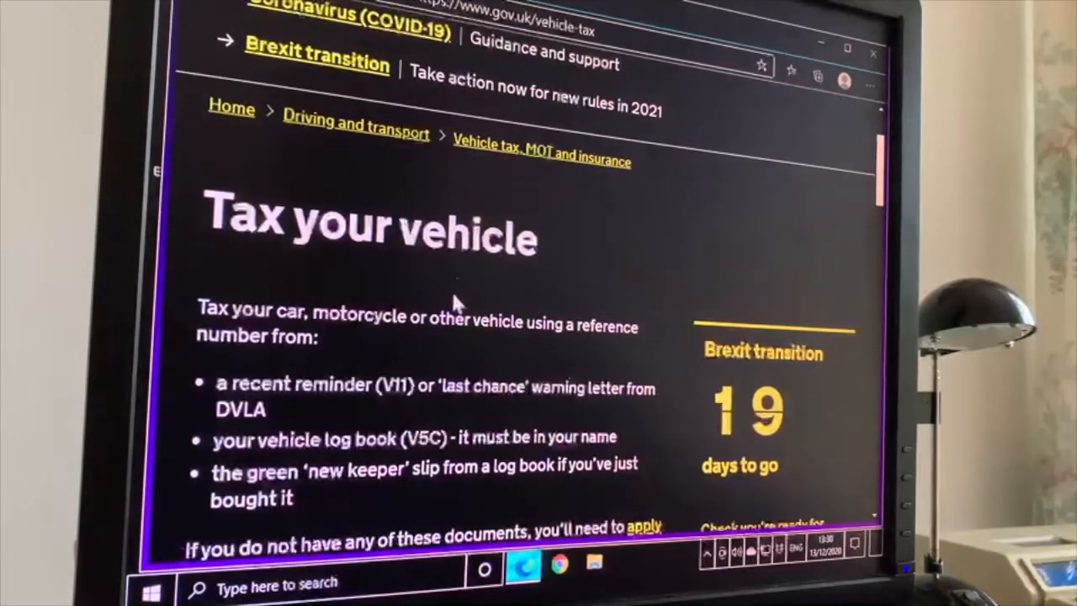
{"action": "scroll", "scroll_direction": "down", "scroll_amount": 3}
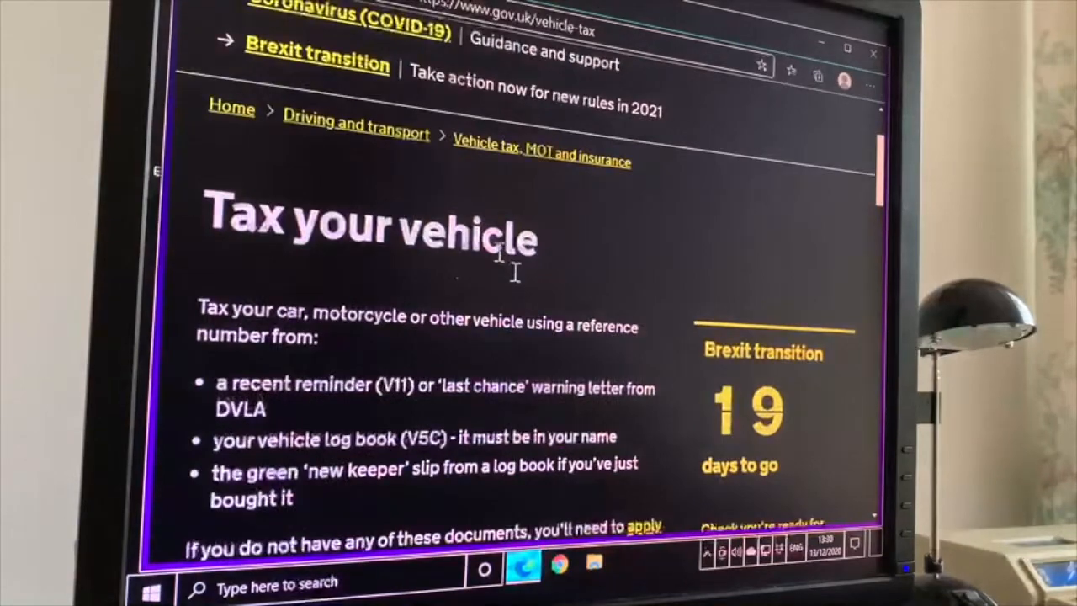
{"action": "scroll", "scroll_direction": "down", "scroll_amount": 3}
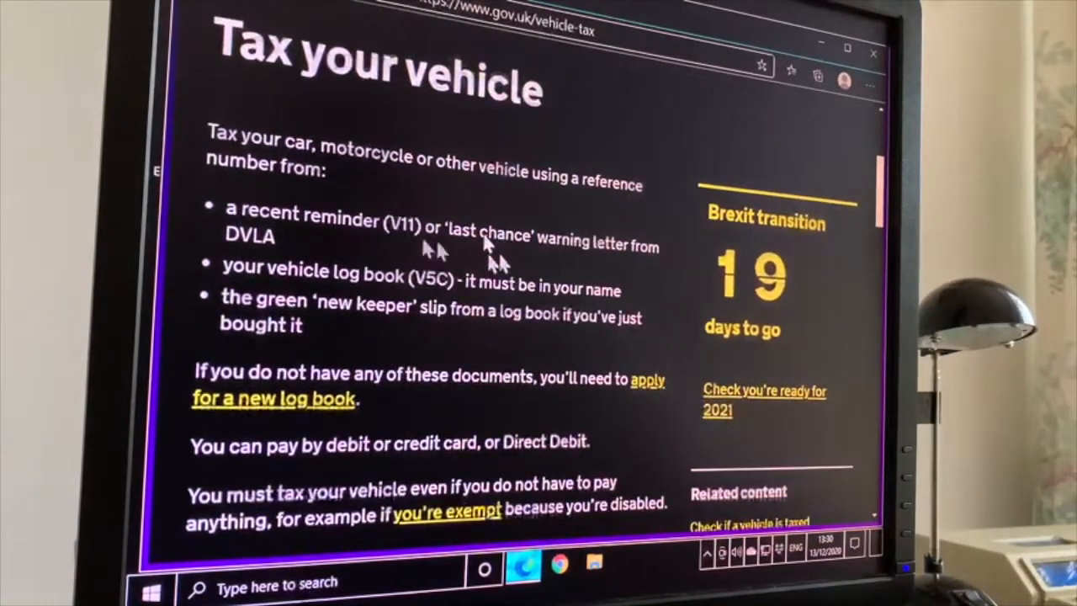
{"action": "scroll", "scroll_direction": "down", "scroll_amount": 3}
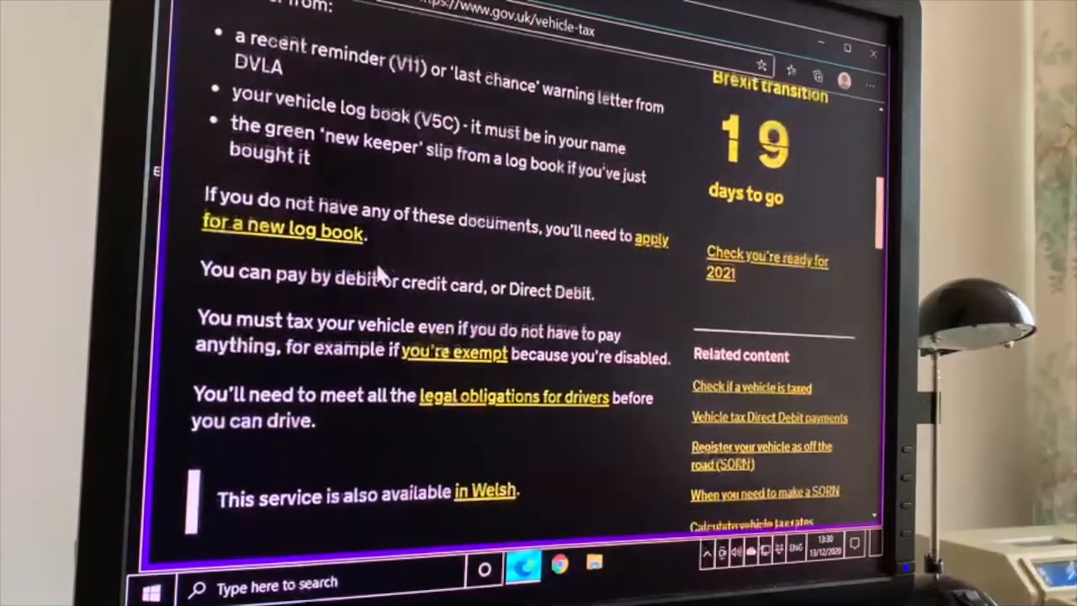
{"action": "scroll", "scroll_direction": "down", "scroll_amount": 3}
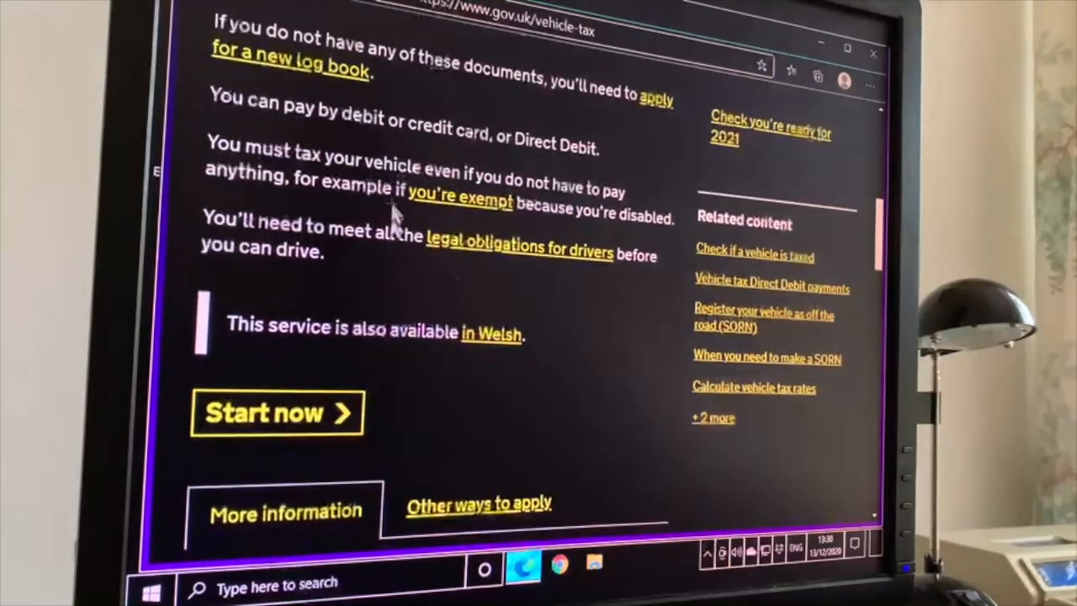
{"action": "mouse_move", "coordinate": [471, 232]}
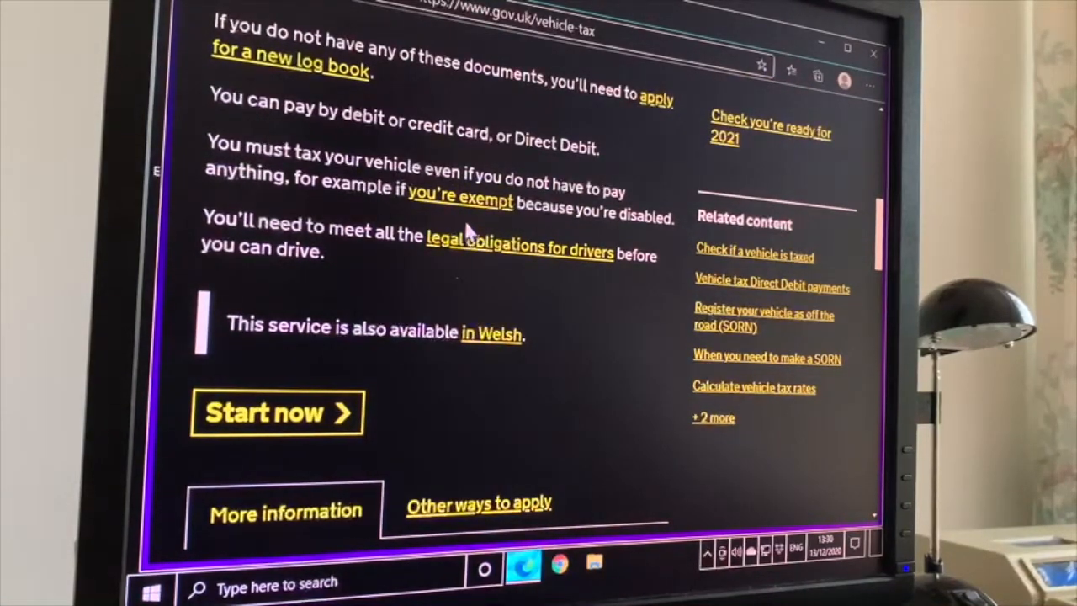
{"action": "mouse_move", "coordinate": [370, 429]}
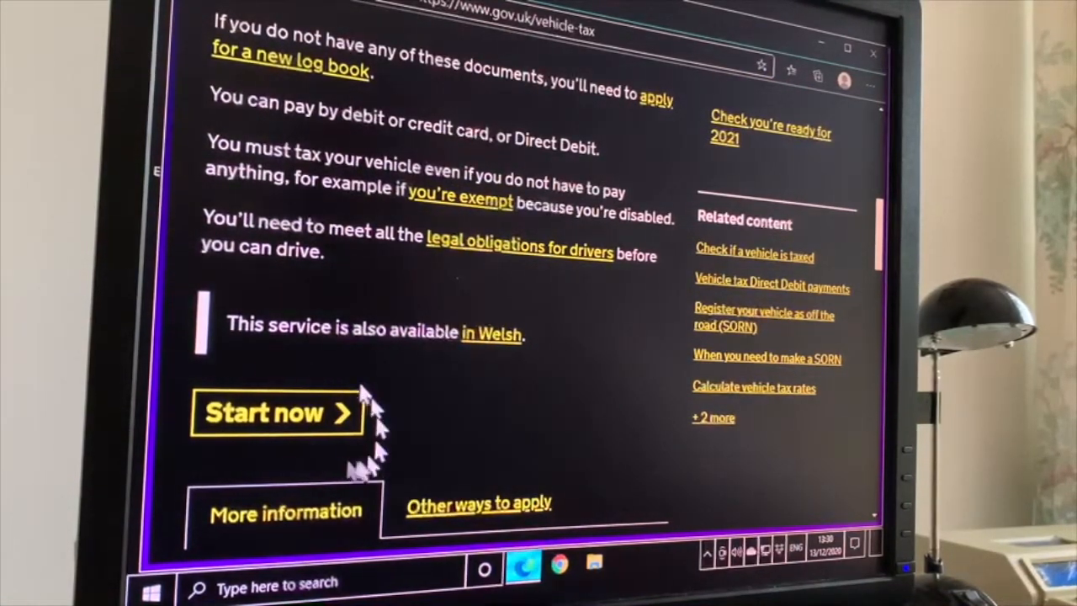
Start the vehicle tax service and answer Yes to having a V11 reminder letter.
{"action": "left_click", "coordinate": [278, 412]}
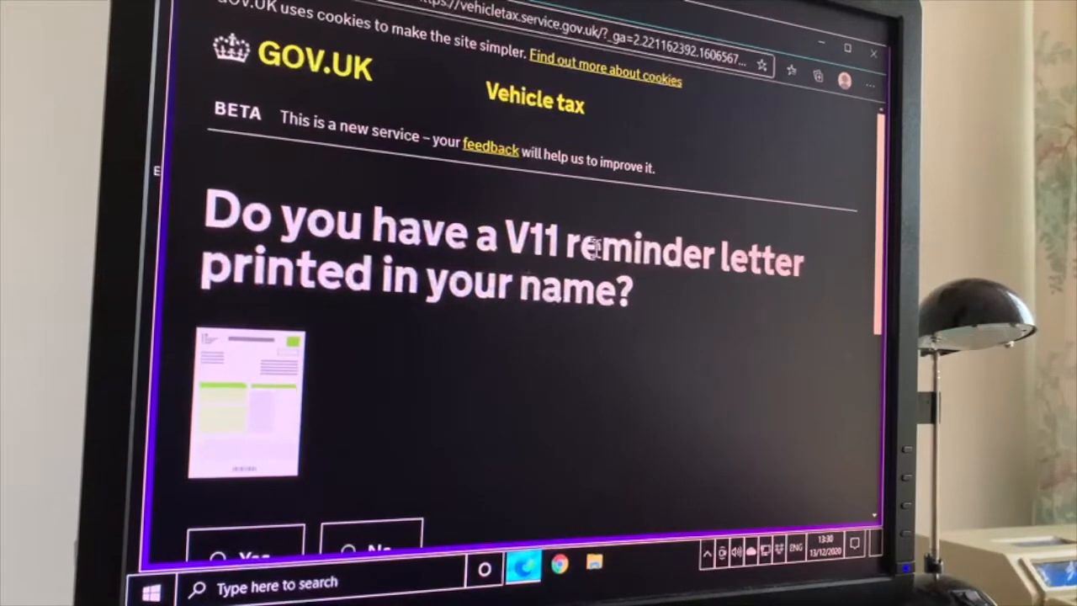
{"action": "scroll", "scroll_direction": "down", "scroll_amount": 3}
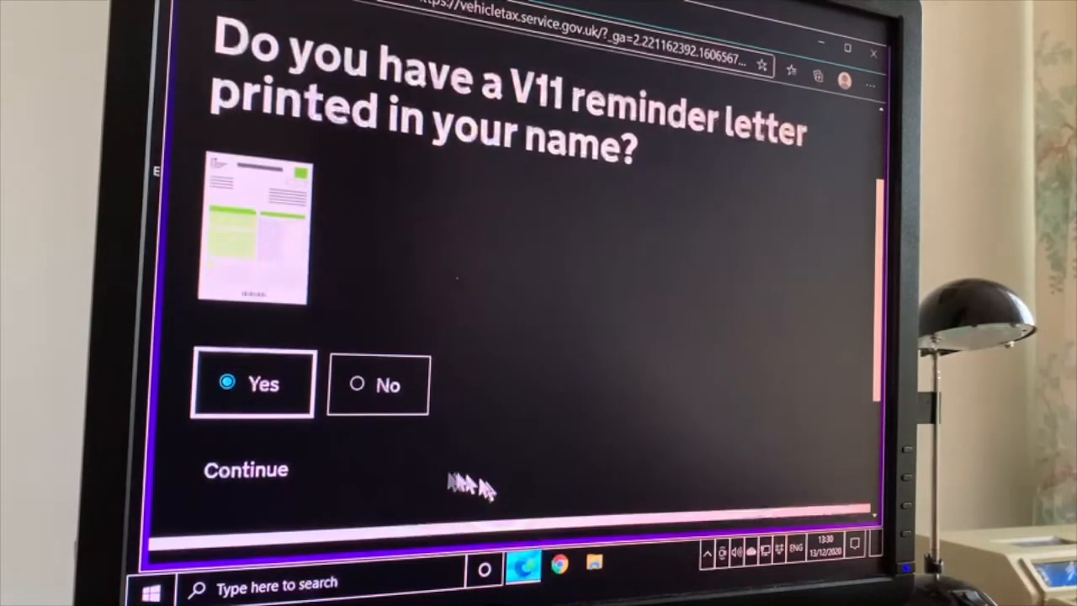
{"action": "mouse_move", "coordinate": [248, 475]}
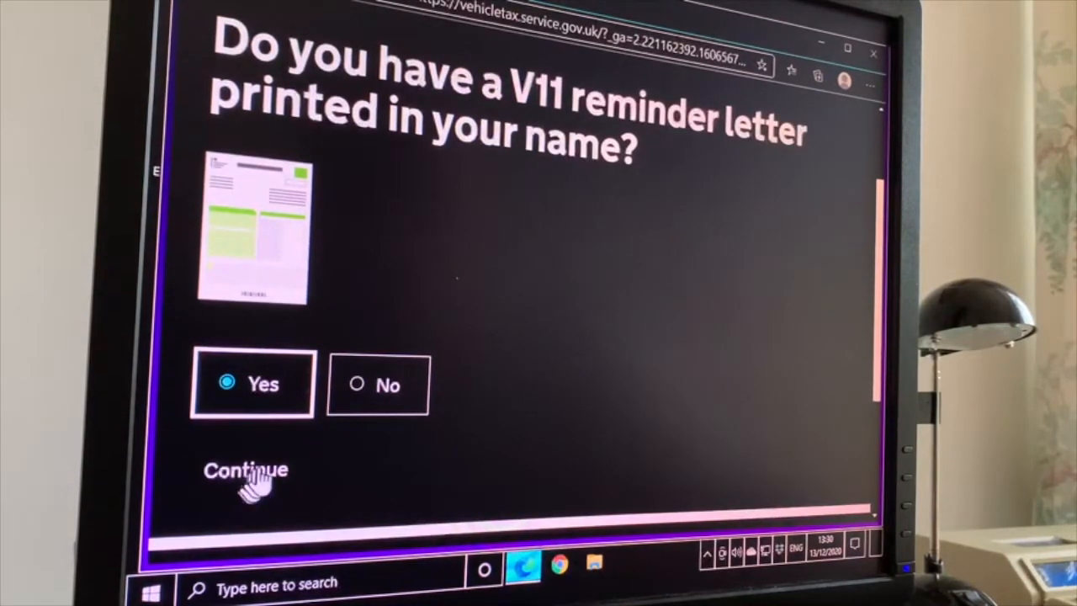
{"action": "left_click", "coordinate": [245, 469]}
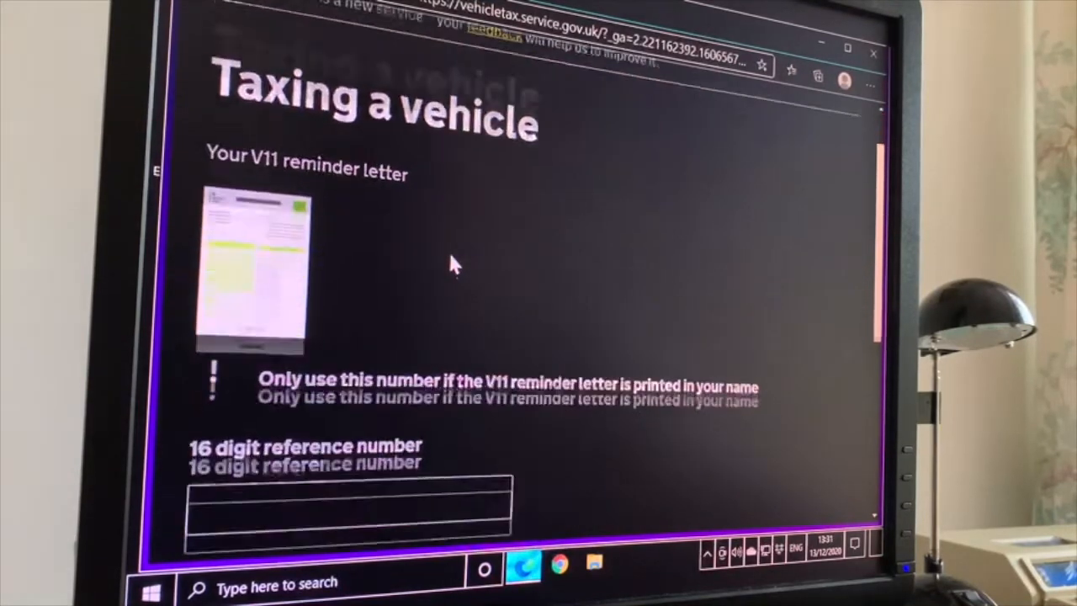
{"action": "scroll", "scroll_direction": "down", "scroll_amount": 3}
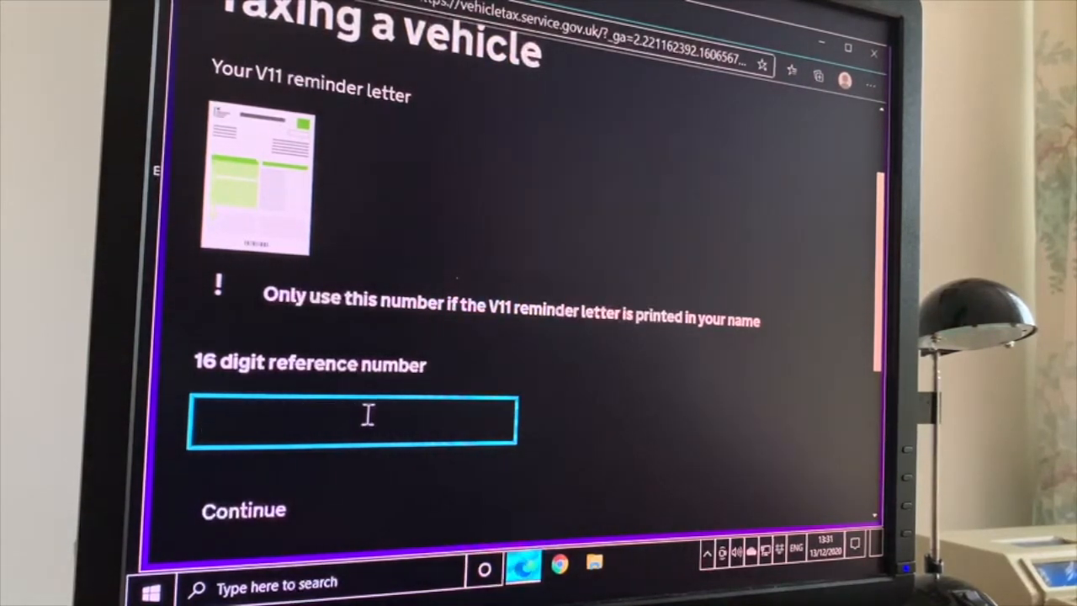
{"action": "type", "text": "111"}
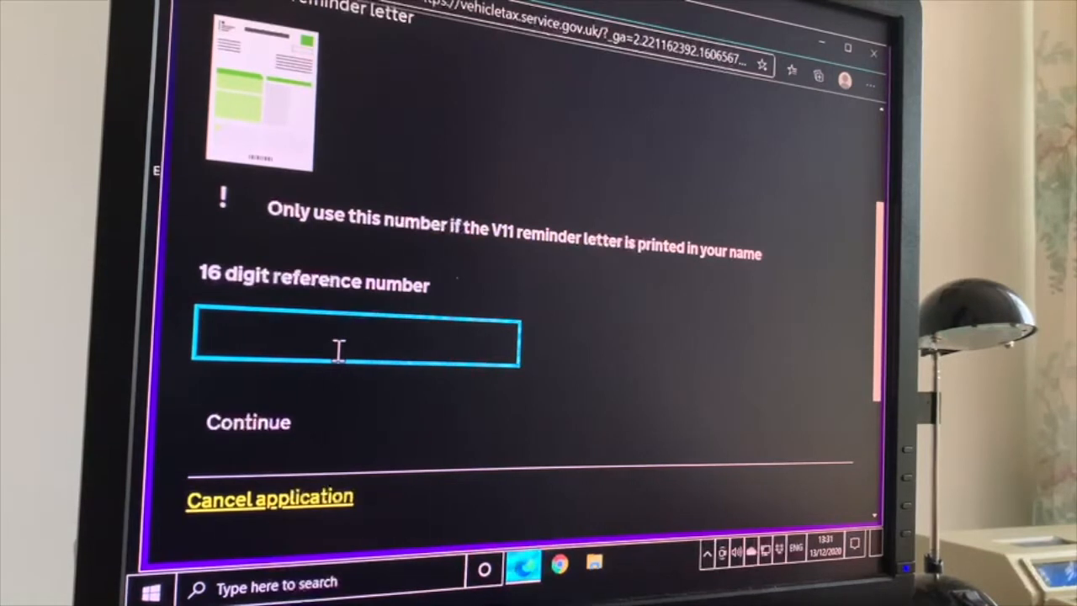
{"action": "left_click", "coordinate": [356, 340]}
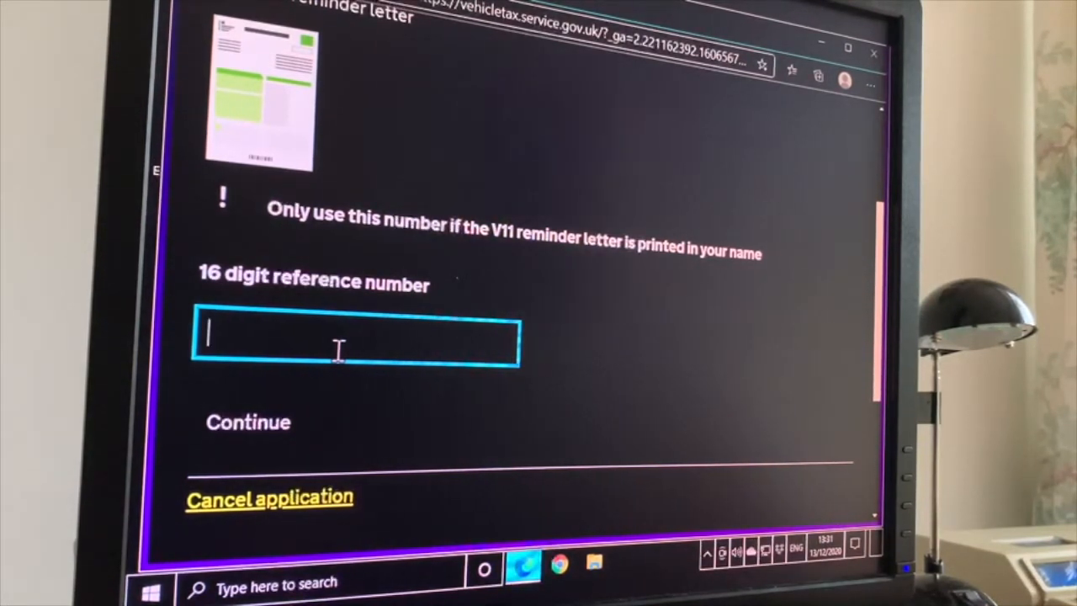
{"action": "type", "text": "12"}
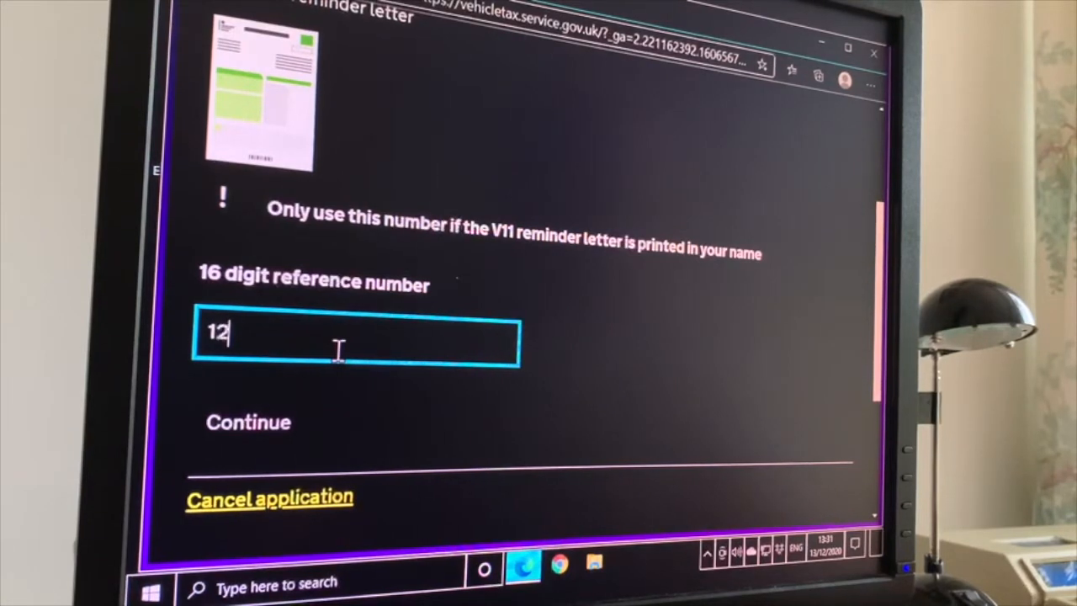
{"action": "type", "text": "07"}
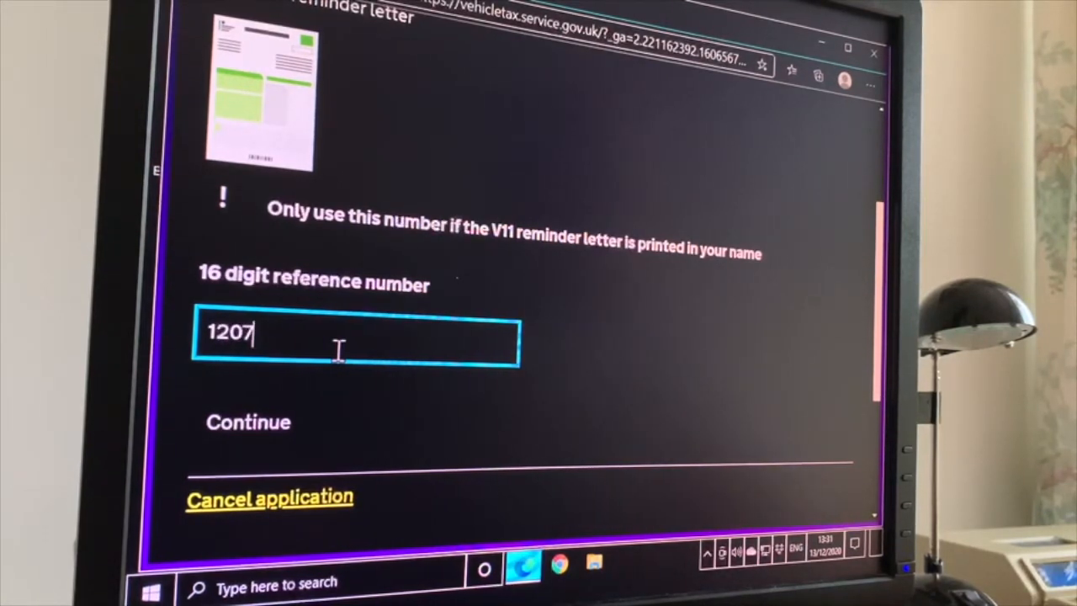
{"action": "type", "text": "361"}
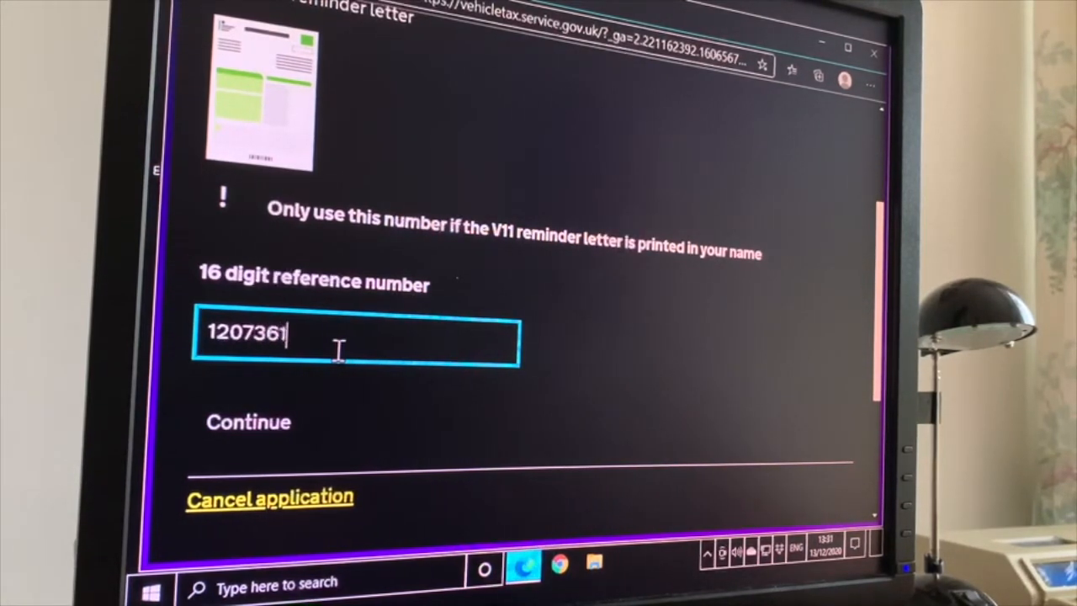
{"action": "type", "text": "3"}
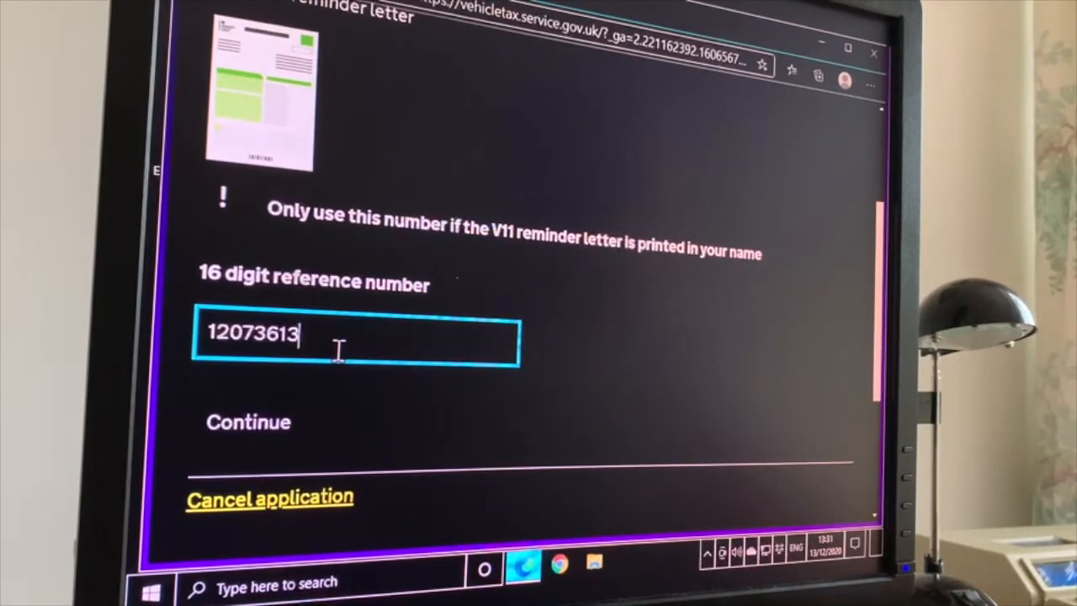
{"action": "type", "text": "9056"}
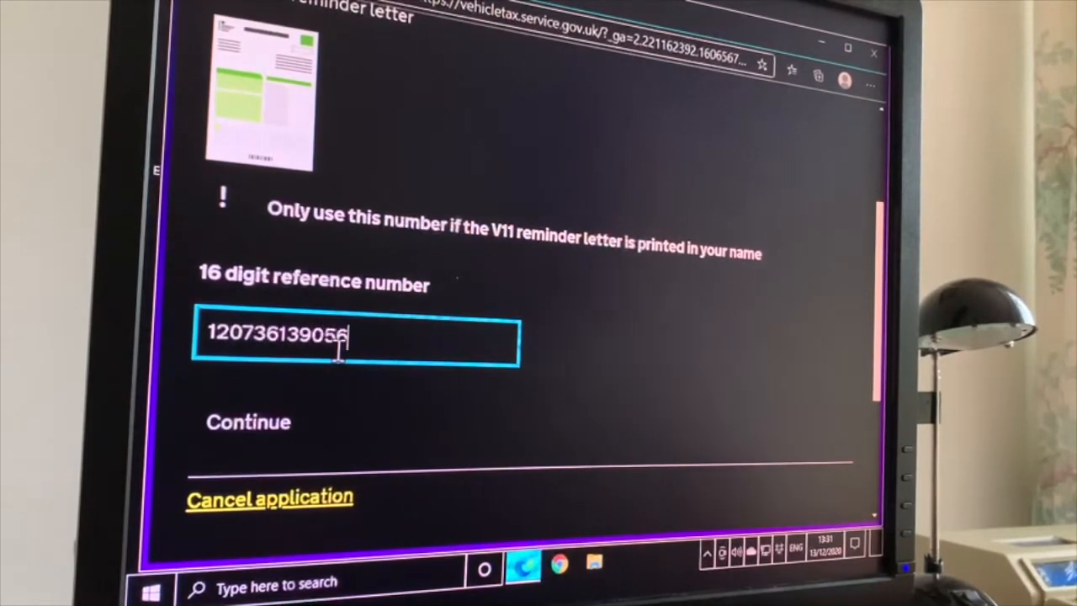
{"action": "type", "text": "2"}
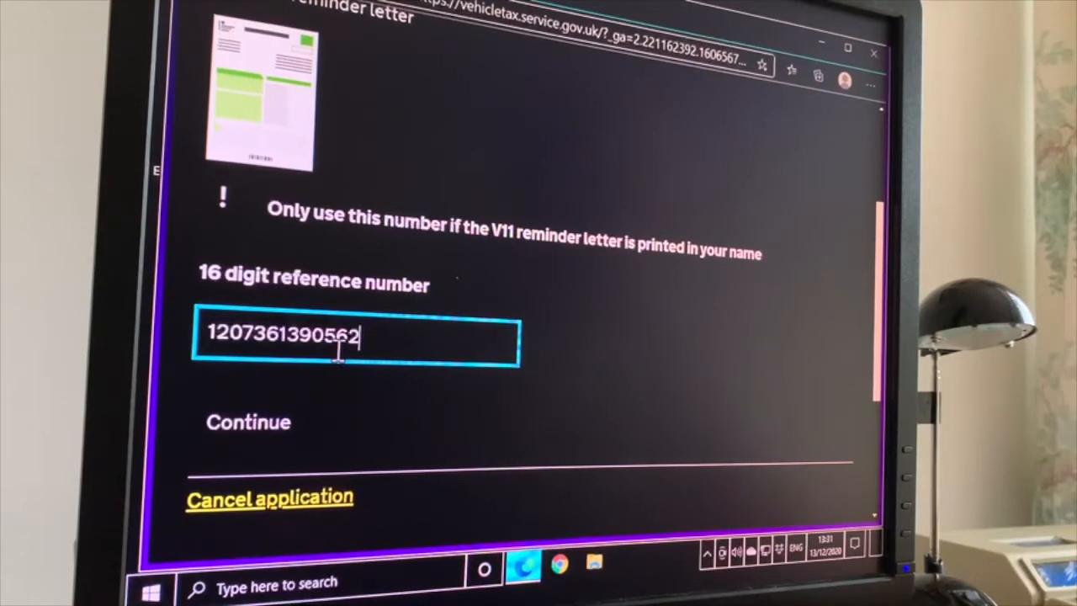
{"action": "left_click", "coordinate": [247, 422]}
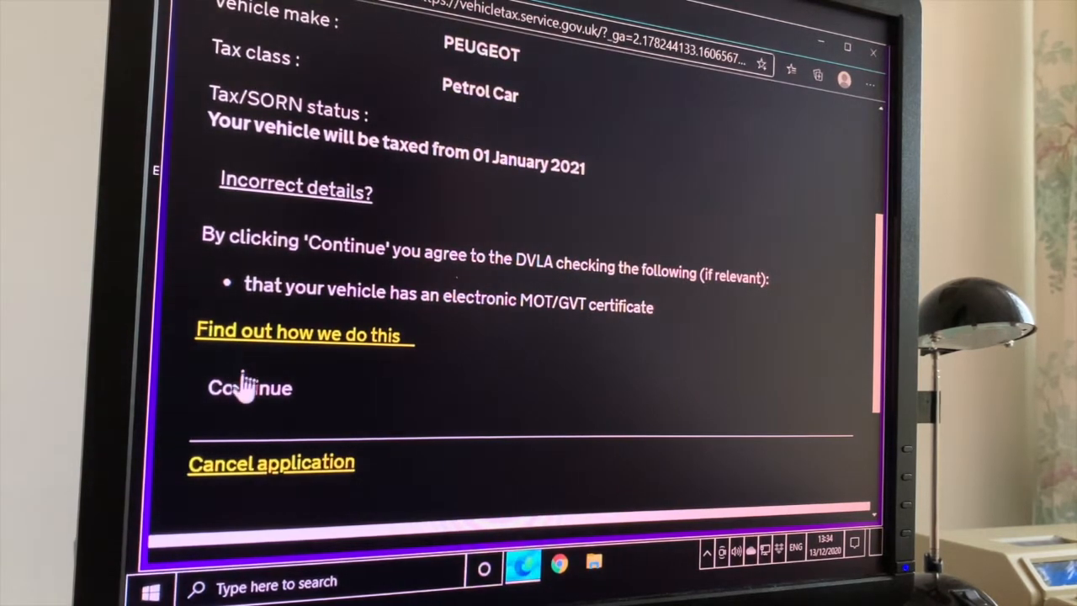
Confirm the Peugeot's vehicle details and select Pay by card.
{"action": "left_click", "coordinate": [249, 387]}
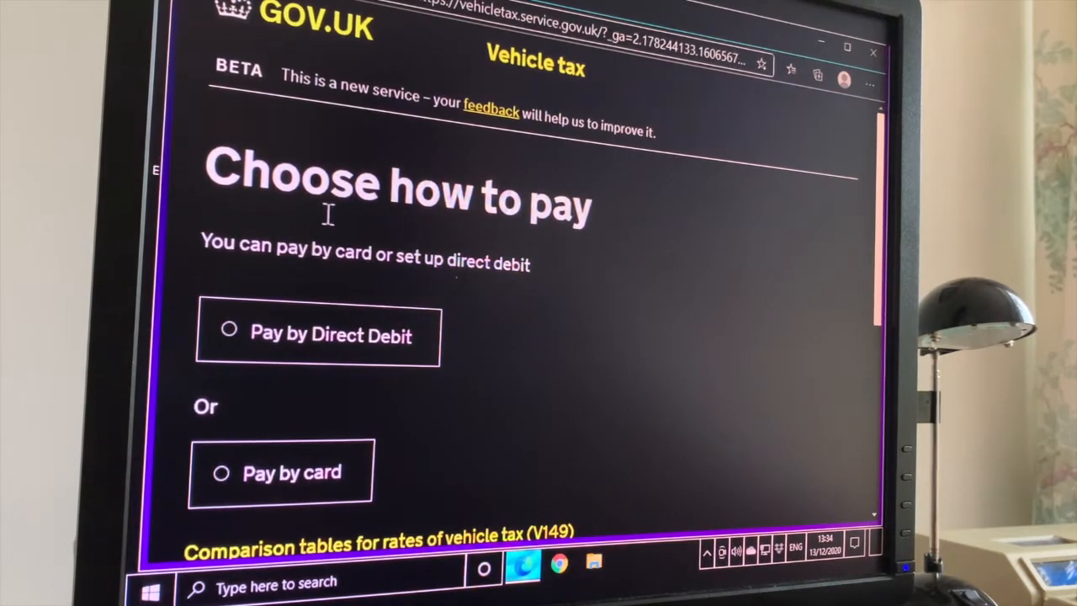
{"action": "mouse_move", "coordinate": [328, 227]}
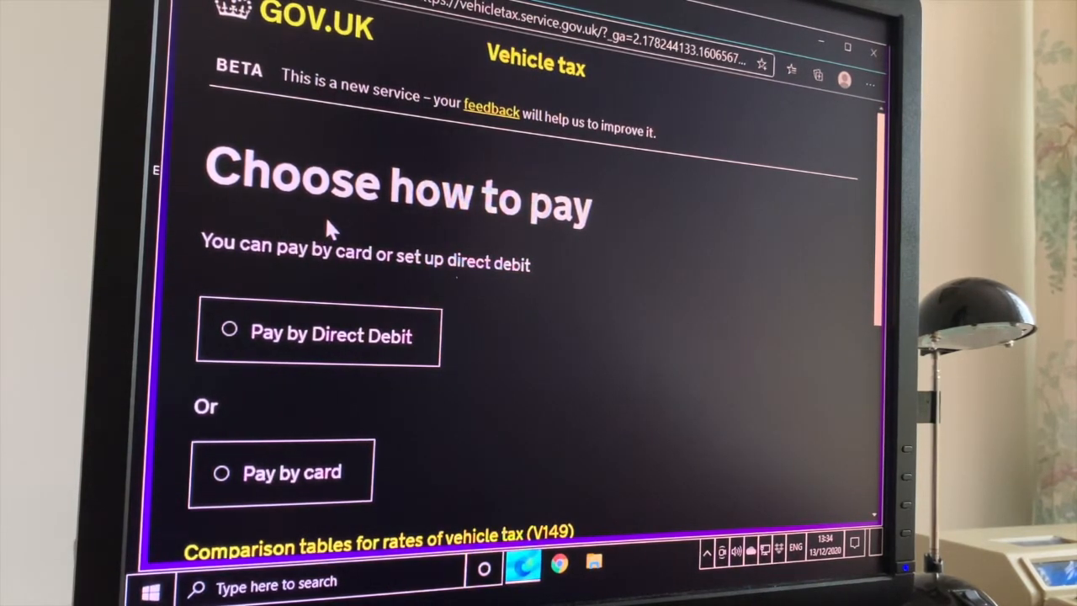
{"action": "scroll", "scroll_direction": "down", "scroll_amount": 3}
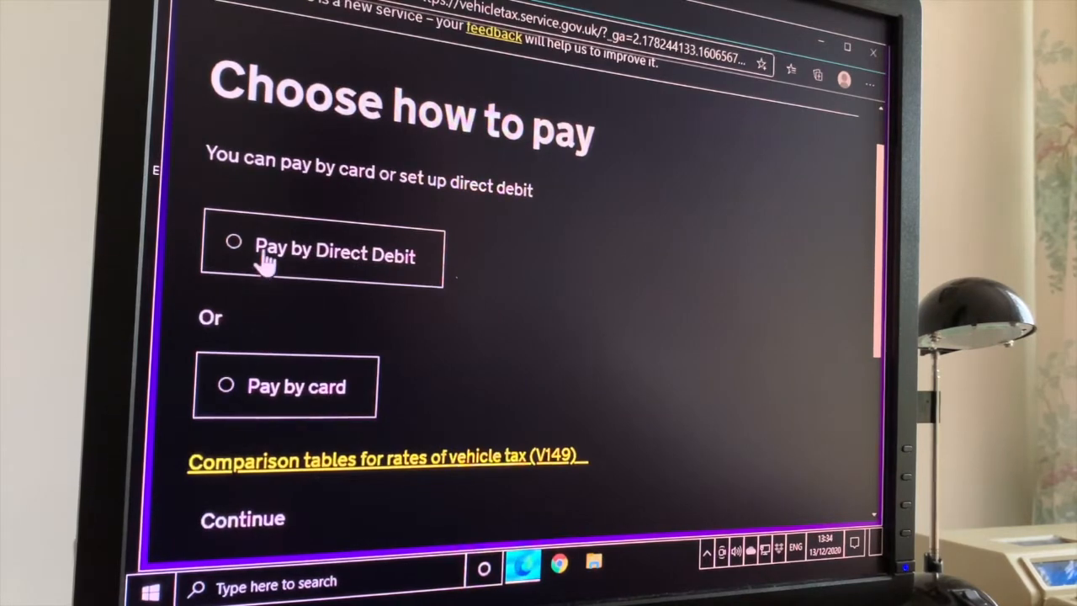
{"action": "mouse_move", "coordinate": [320, 286]}
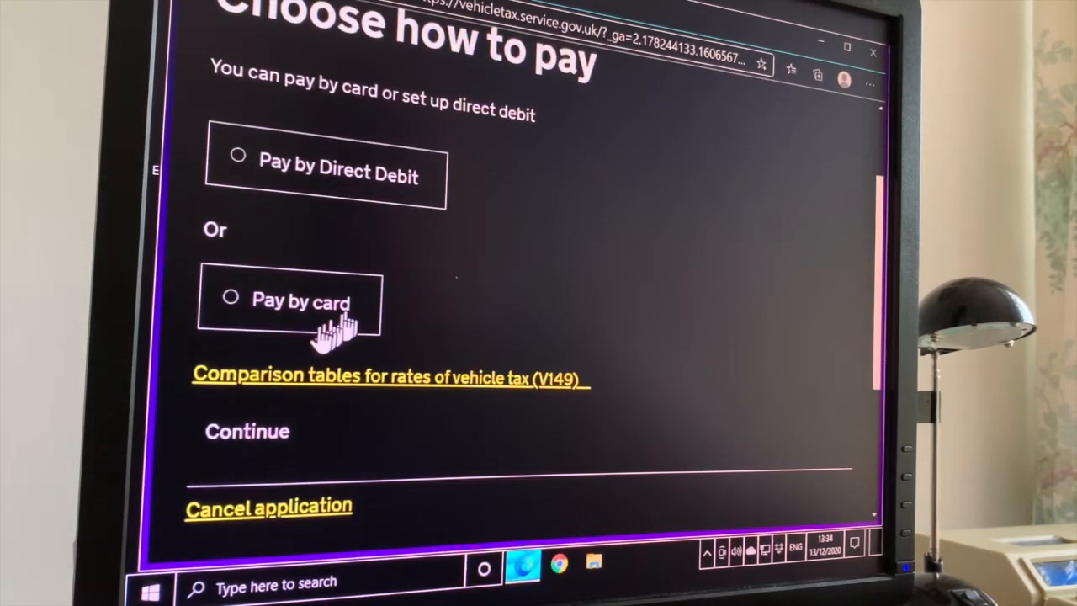
{"action": "mouse_move", "coordinate": [244, 320]}
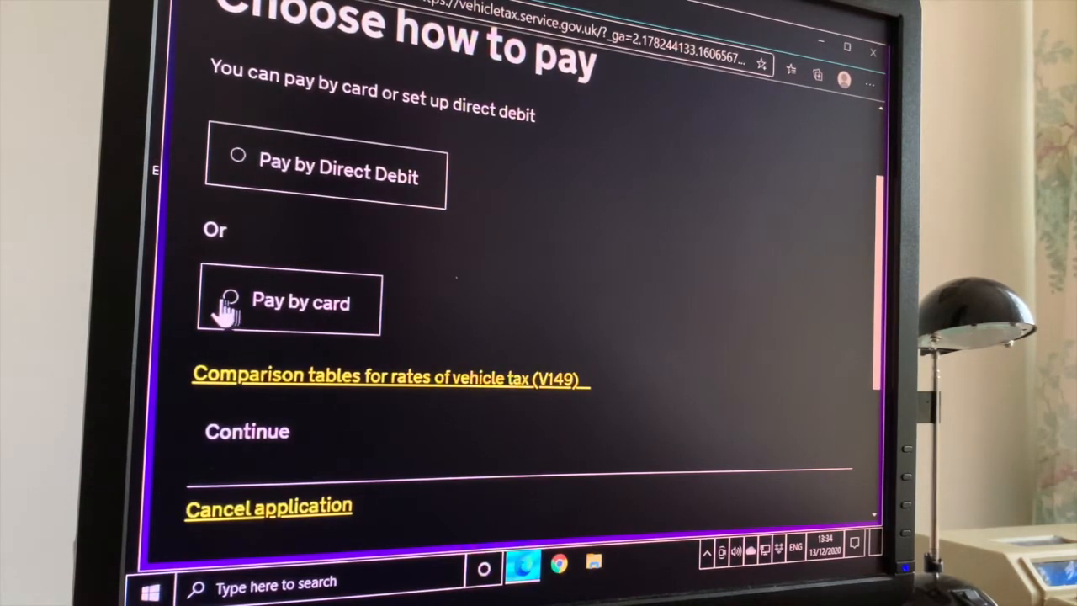
{"action": "left_click", "coordinate": [231, 301]}
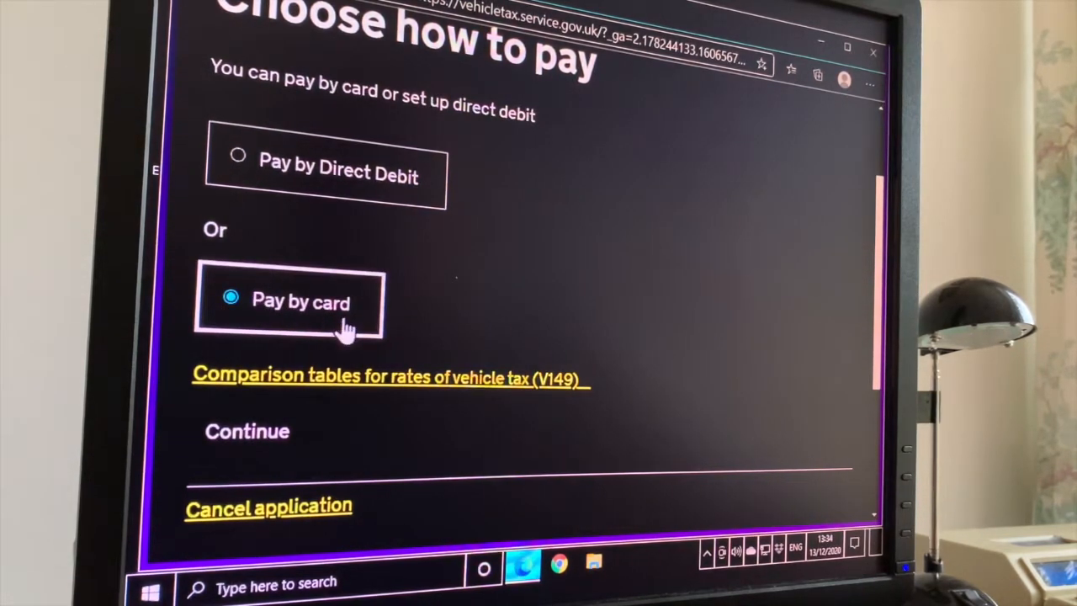
{"action": "scroll", "scroll_direction": "down", "scroll_amount": 3}
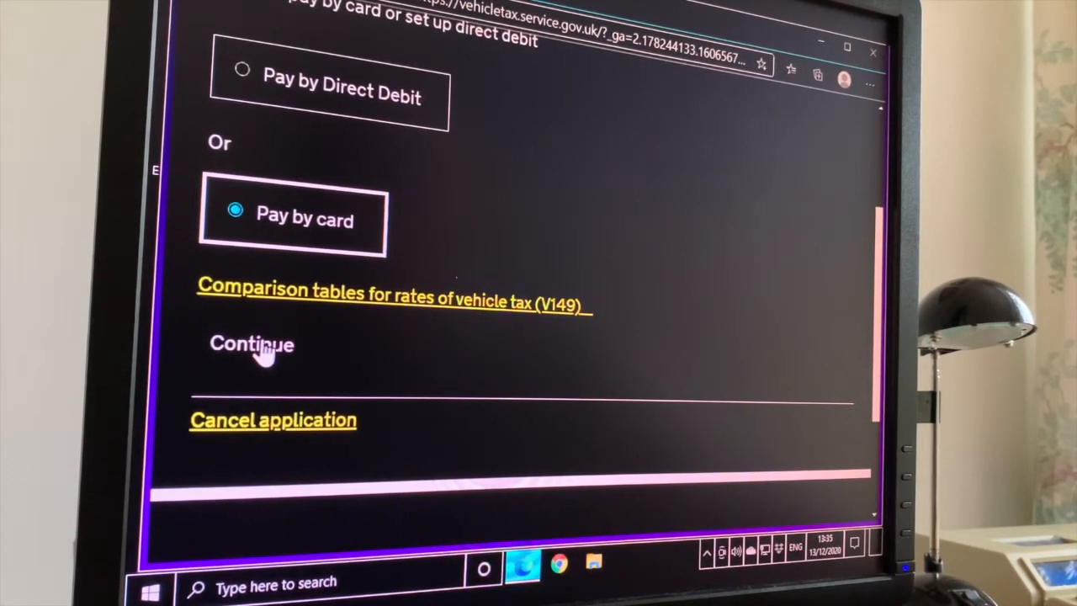
Continue to the card payment page and select 12 months by card at £150.00.
{"action": "left_click", "coordinate": [250, 343]}
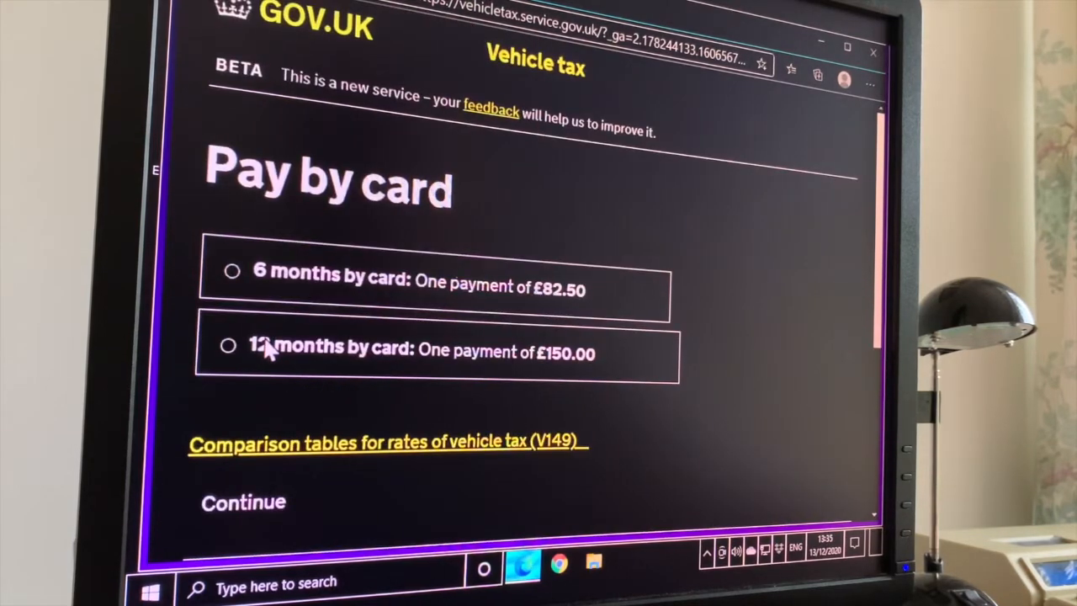
{"action": "mouse_move", "coordinate": [253, 303]}
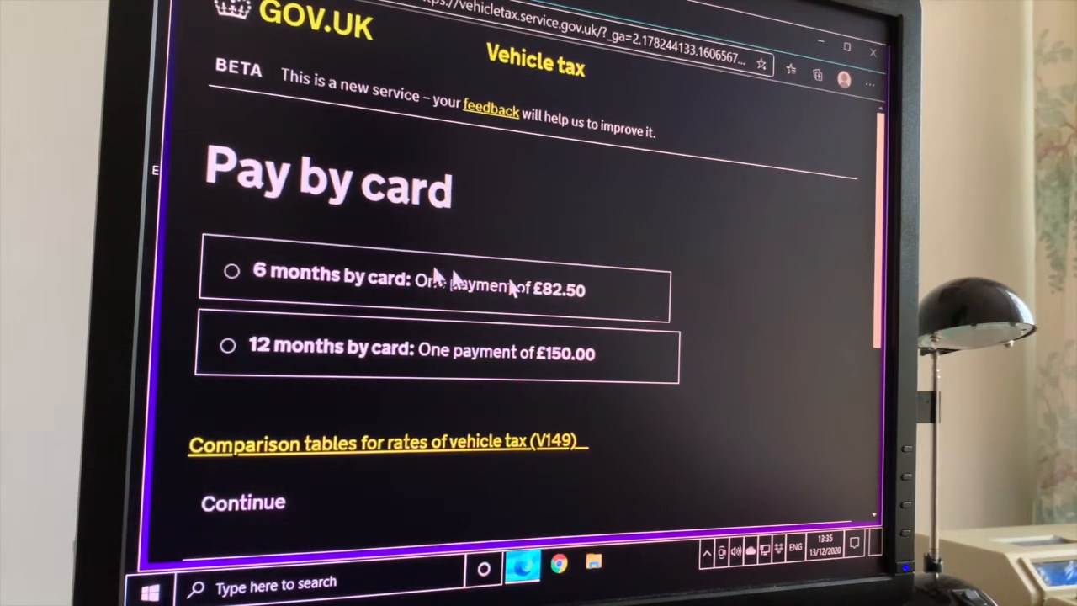
{"action": "scroll", "scroll_direction": "down", "scroll_amount": 3}
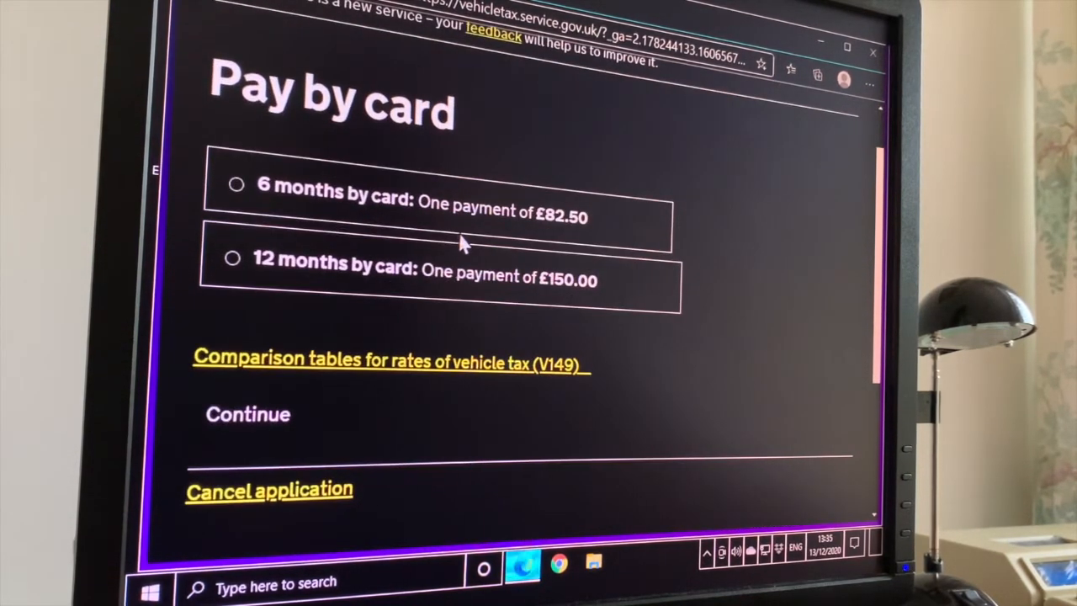
{"action": "mouse_move", "coordinate": [463, 223]}
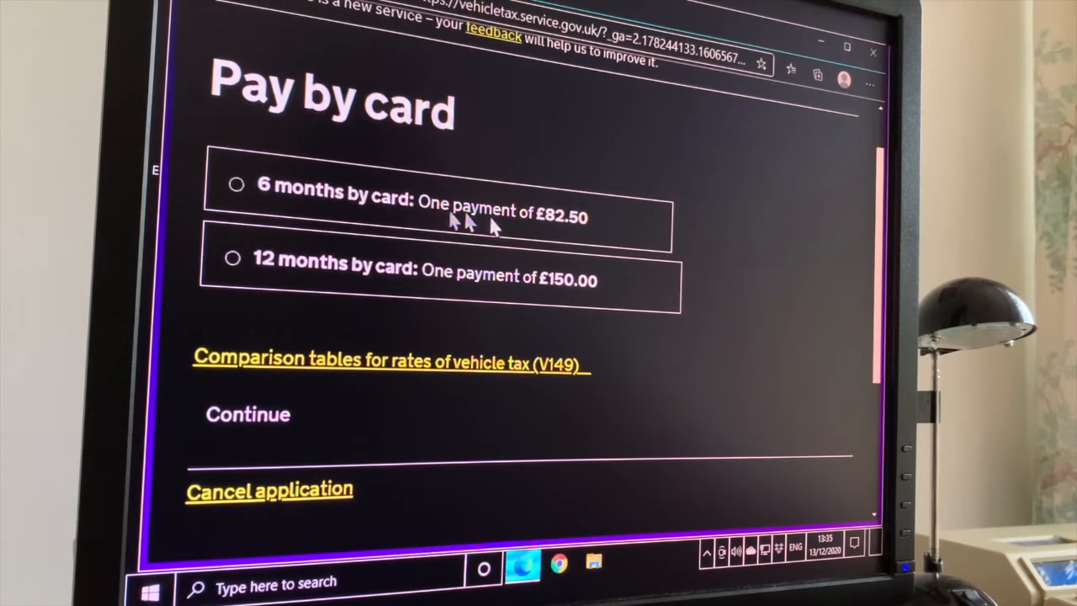
{"action": "mouse_move", "coordinate": [412, 202]}
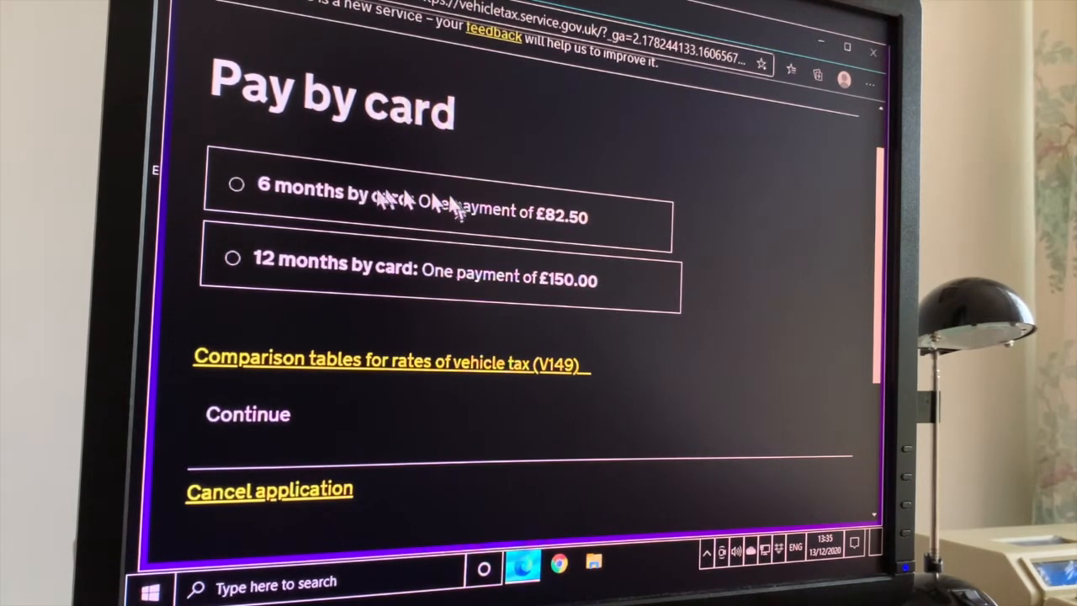
{"action": "mouse_move", "coordinate": [538, 256]}
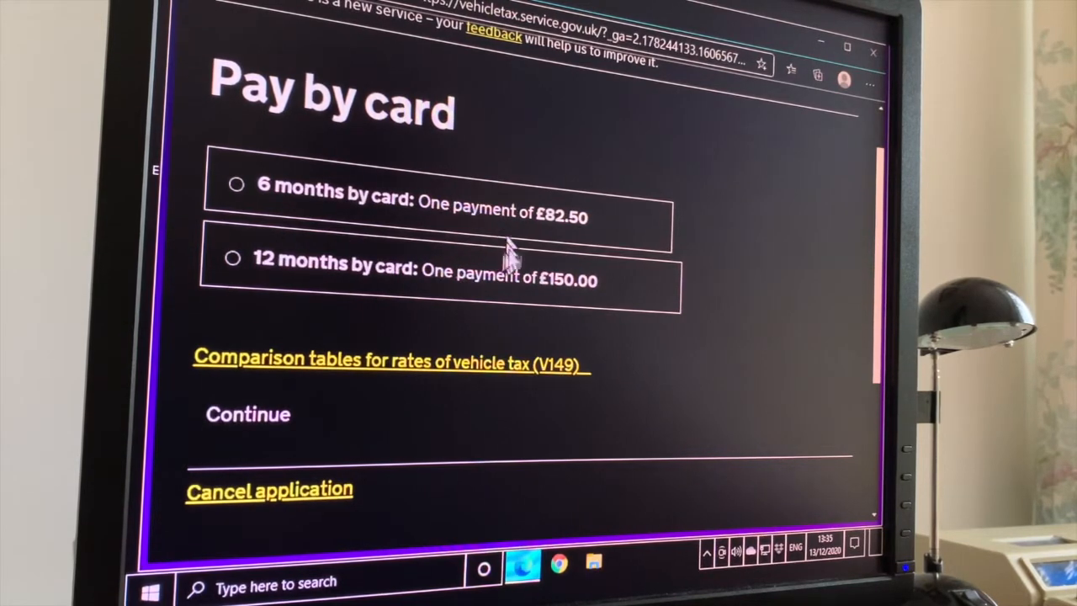
{"action": "mouse_move", "coordinate": [530, 219]}
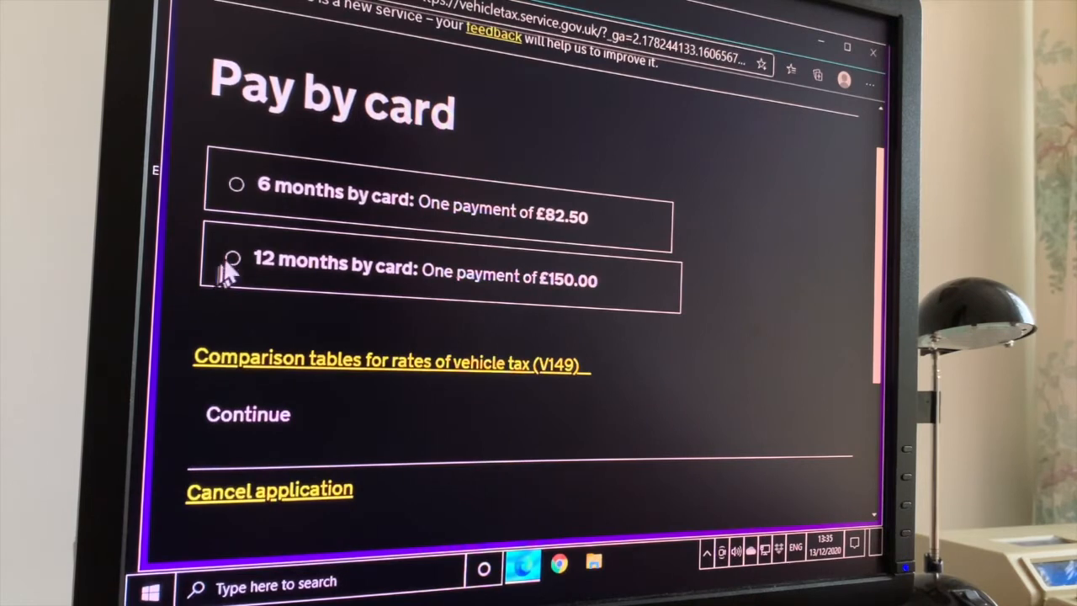
{"action": "left_click", "coordinate": [233, 257]}
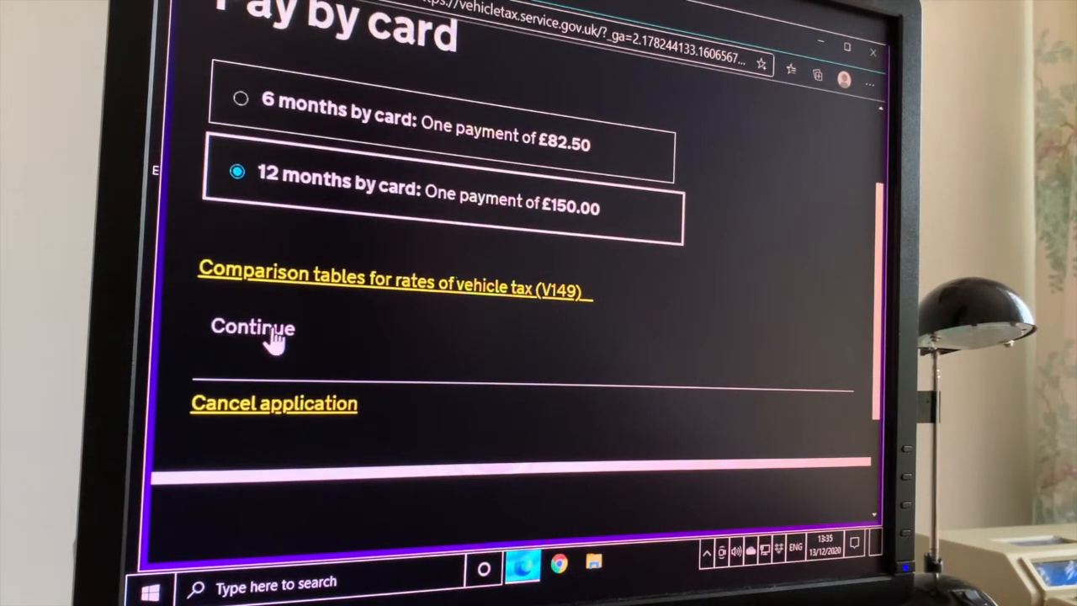
Review Check the details, enter an optional confirmation email, and submit the application.
{"action": "left_click", "coordinate": [252, 327]}
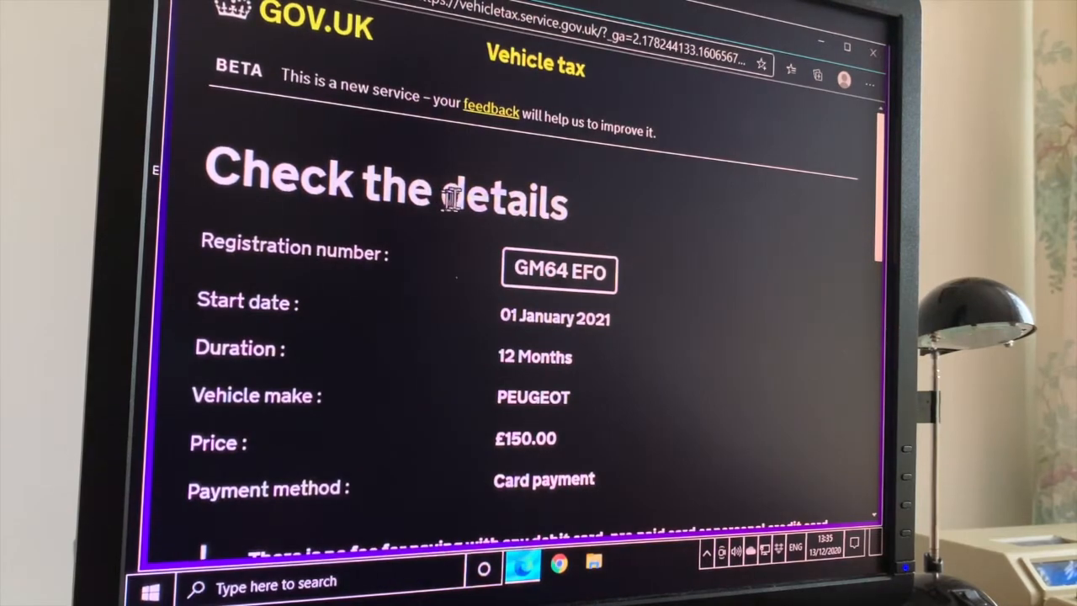
{"action": "scroll", "scroll_direction": "down", "scroll_amount": 3}
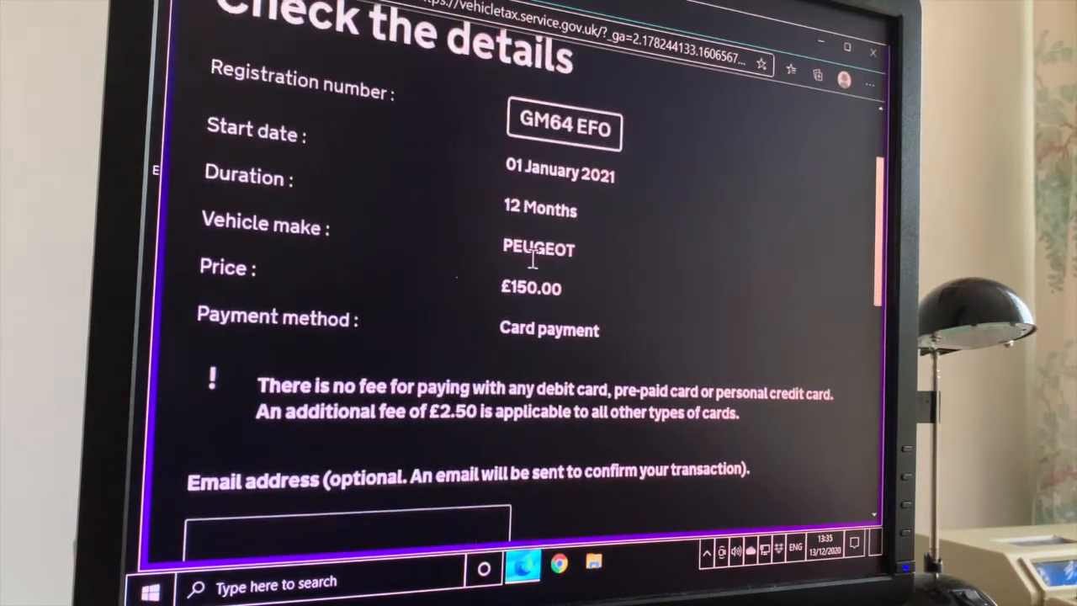
{"action": "scroll", "scroll_direction": "down", "scroll_amount": 3}
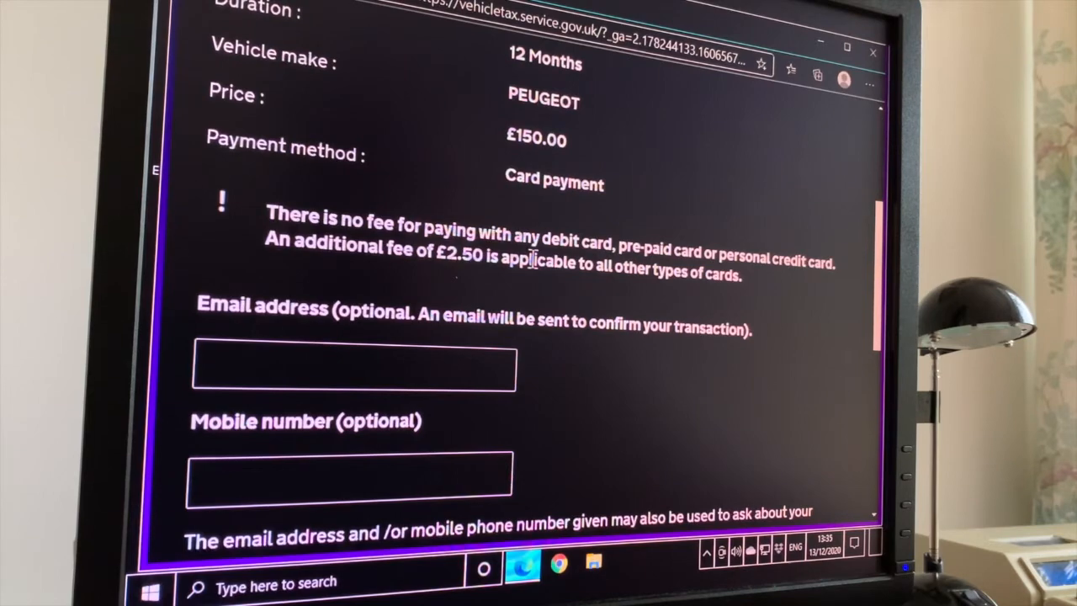
{"action": "left_click", "coordinate": [353, 367]}
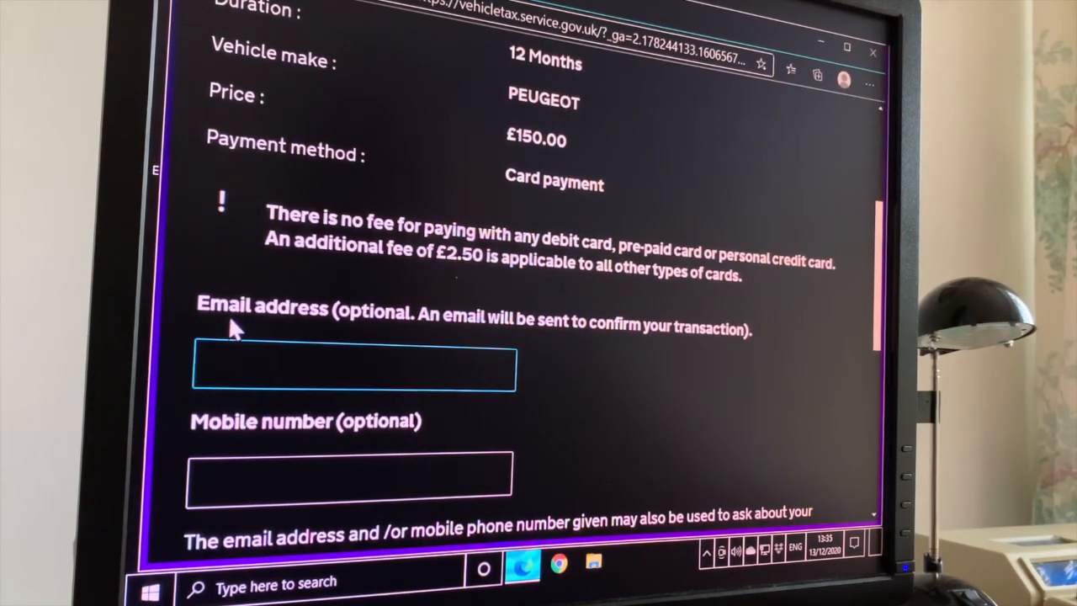
{"action": "scroll", "scroll_direction": "down", "scroll_amount": 3}
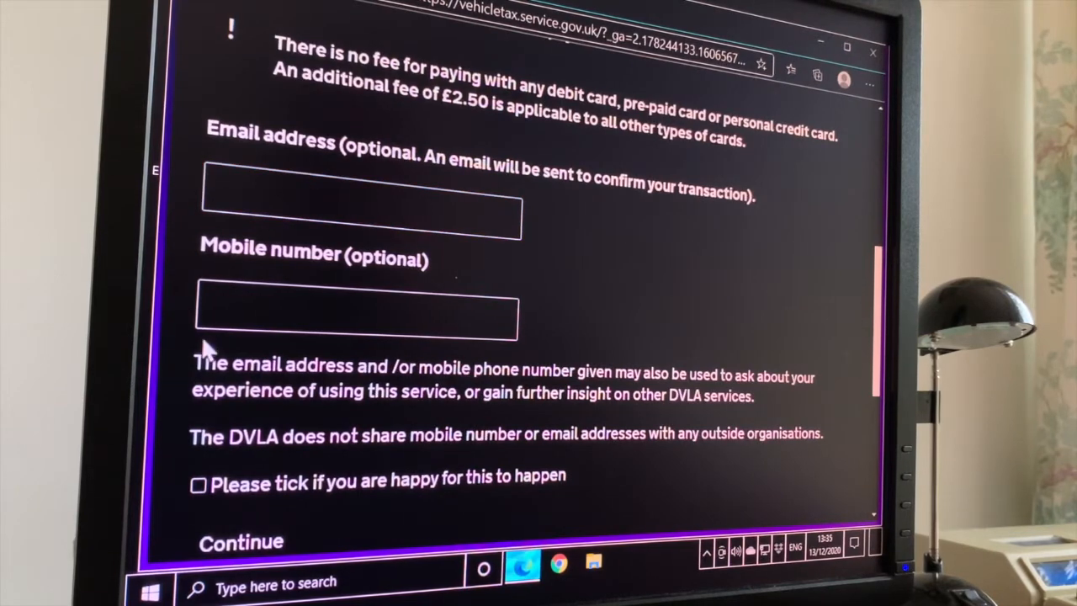
{"action": "left_click", "coordinate": [358, 210]}
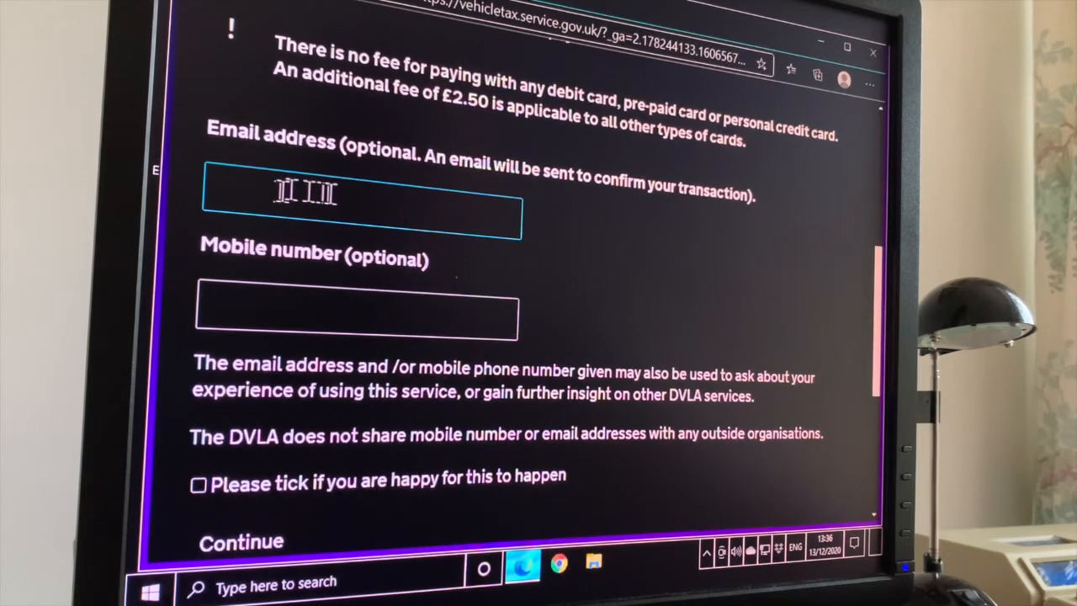
{"action": "left_click", "coordinate": [240, 541]}
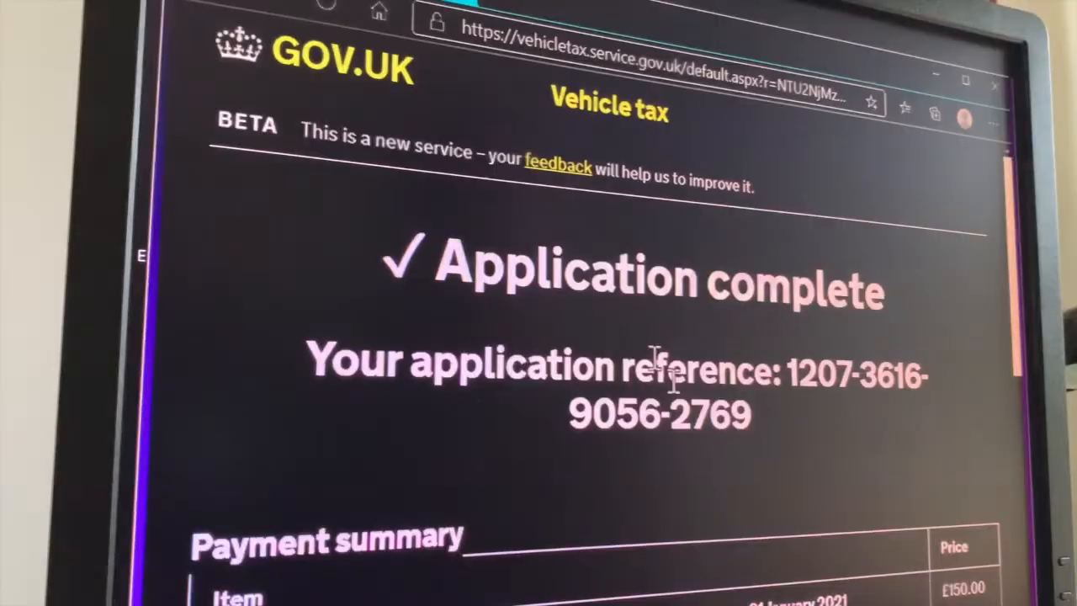